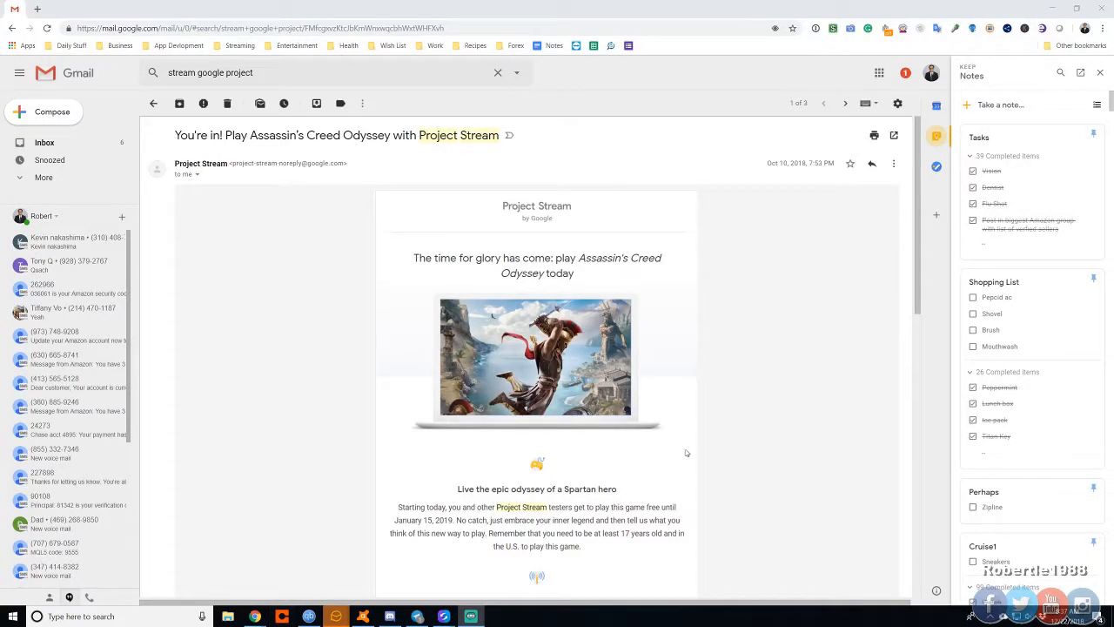
pyautogui.moveTo(682, 379)
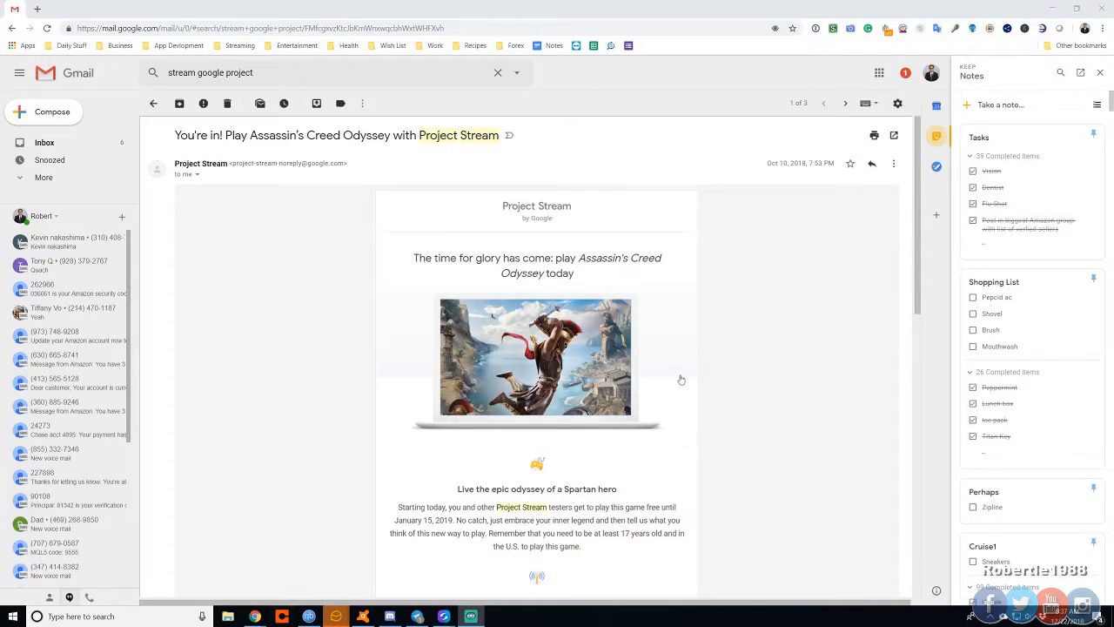
pyautogui.moveTo(652, 351)
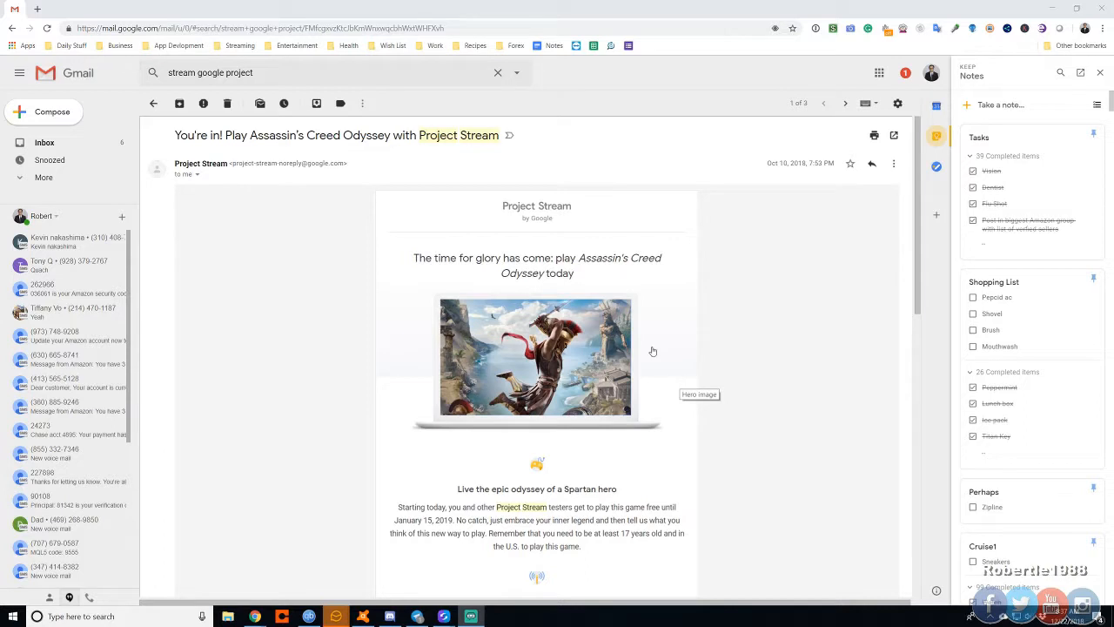
pyautogui.moveTo(764, 325)
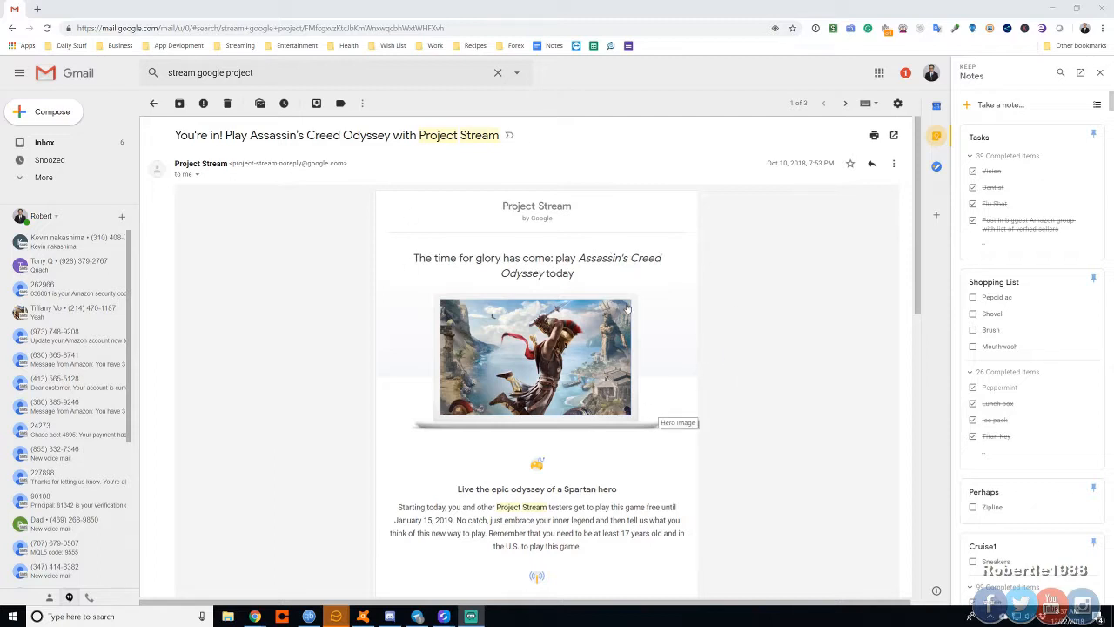
pyautogui.moveTo(695, 534)
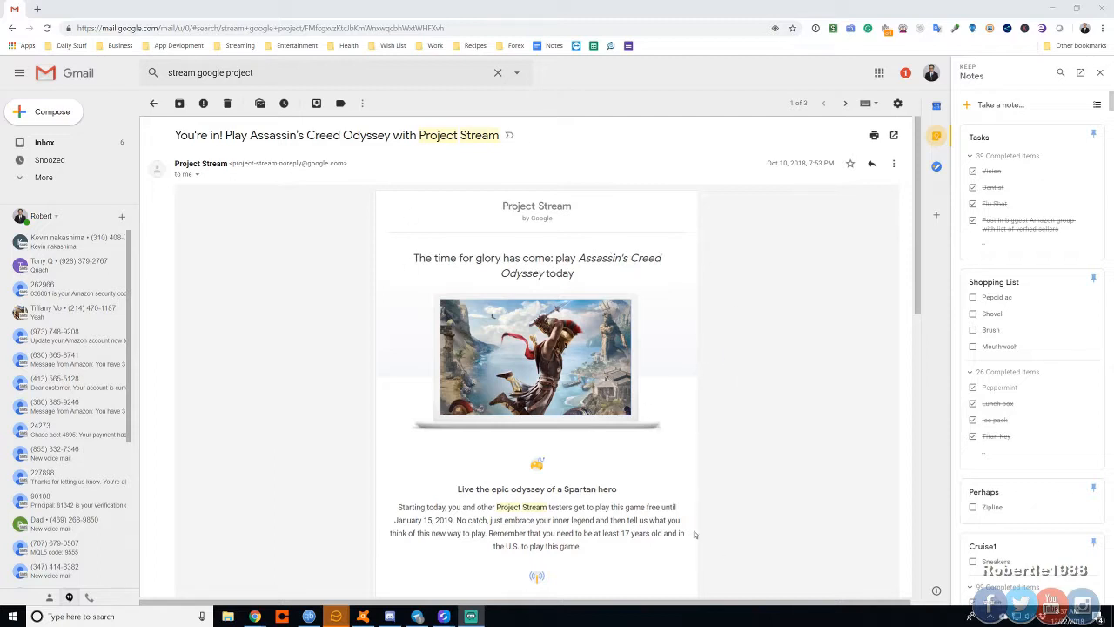
pyautogui.moveTo(703, 424)
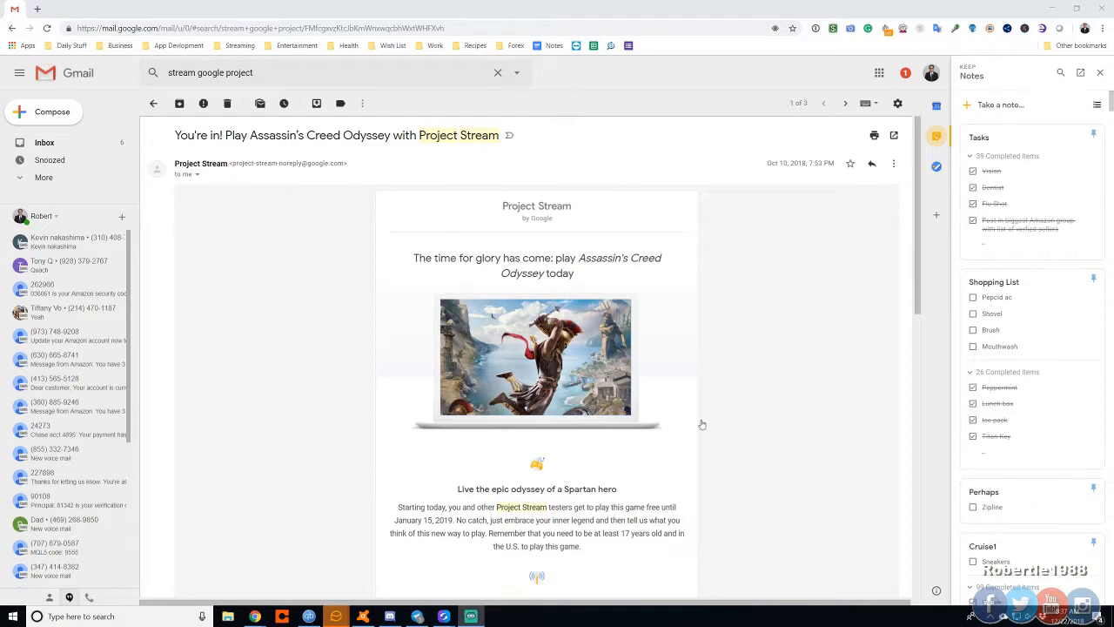
pyautogui.moveTo(616, 386)
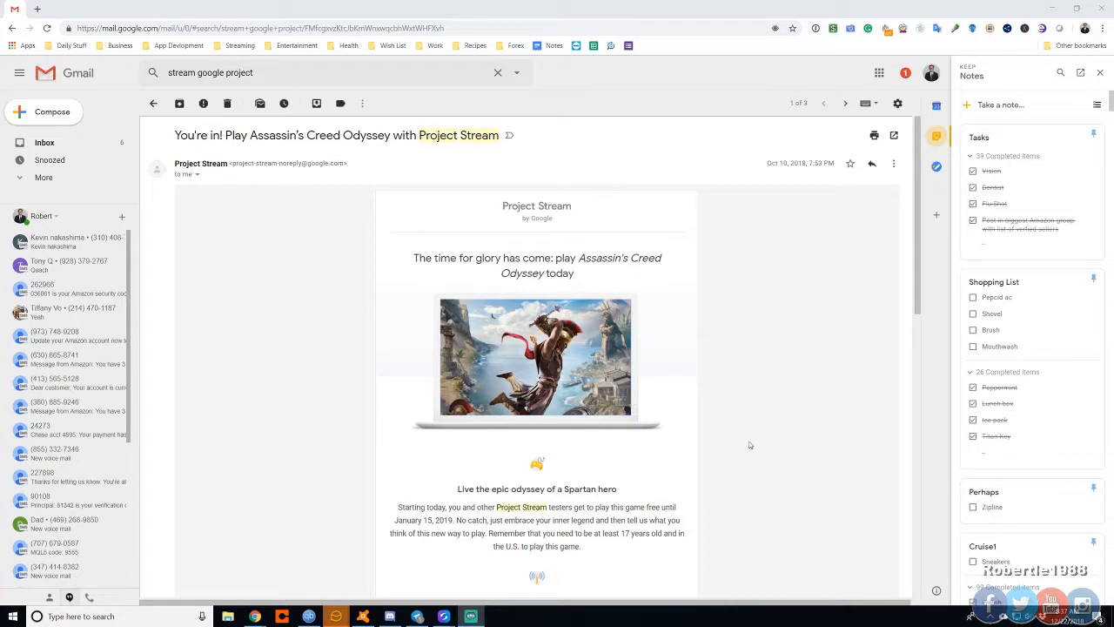
pyautogui.moveTo(717, 433)
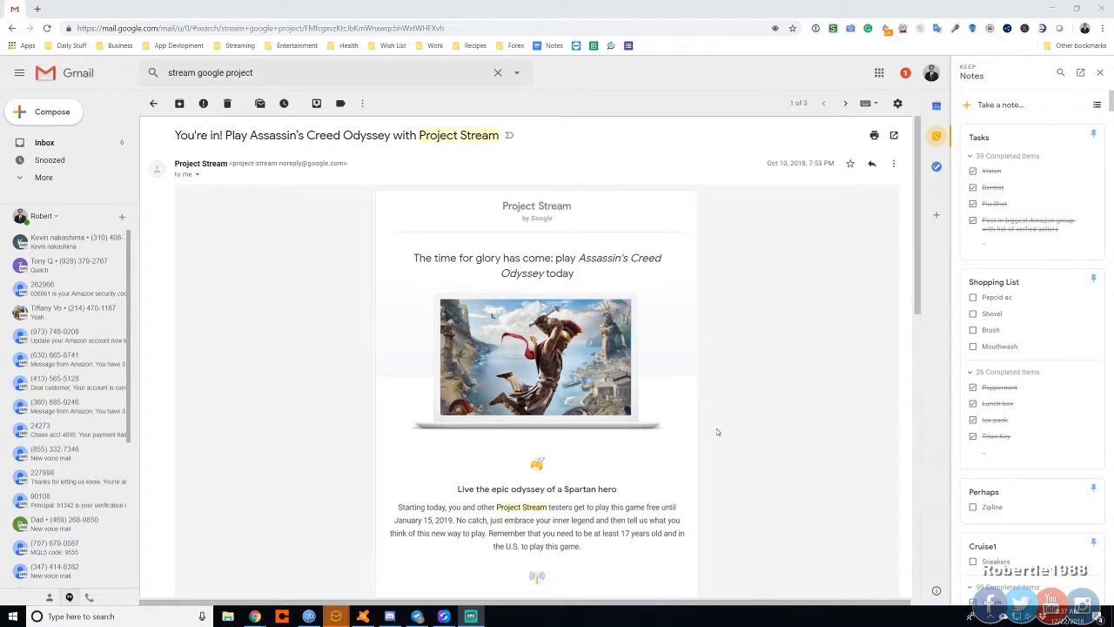
# - Scroll the Project Stream invitation email down to the What happens next steps and Get Started link
pyautogui.scroll(-3)
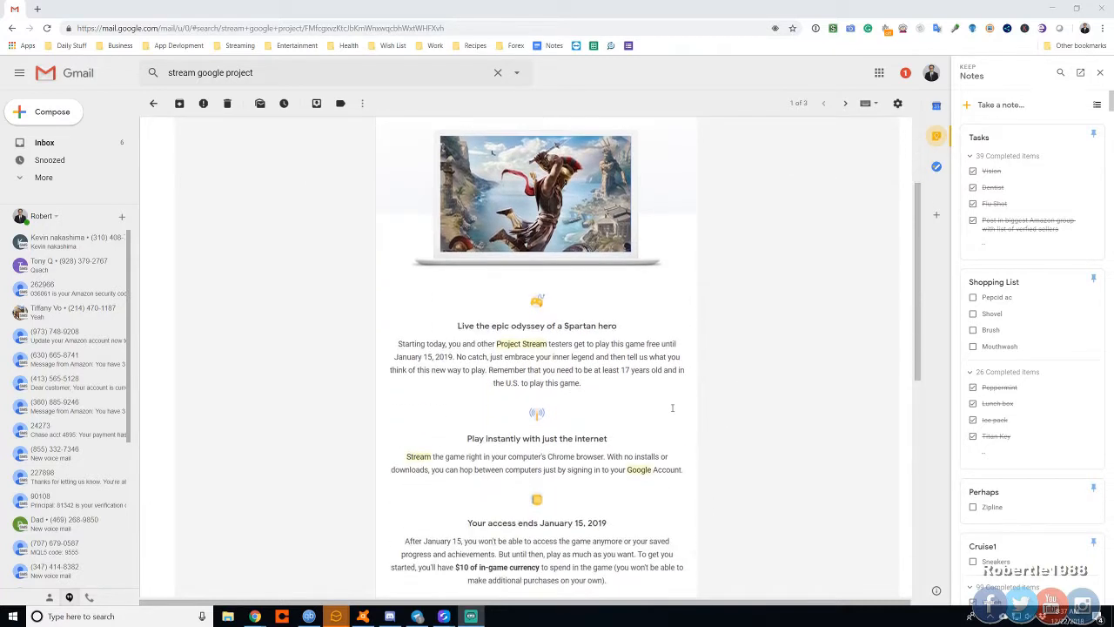
pyautogui.scroll(-3)
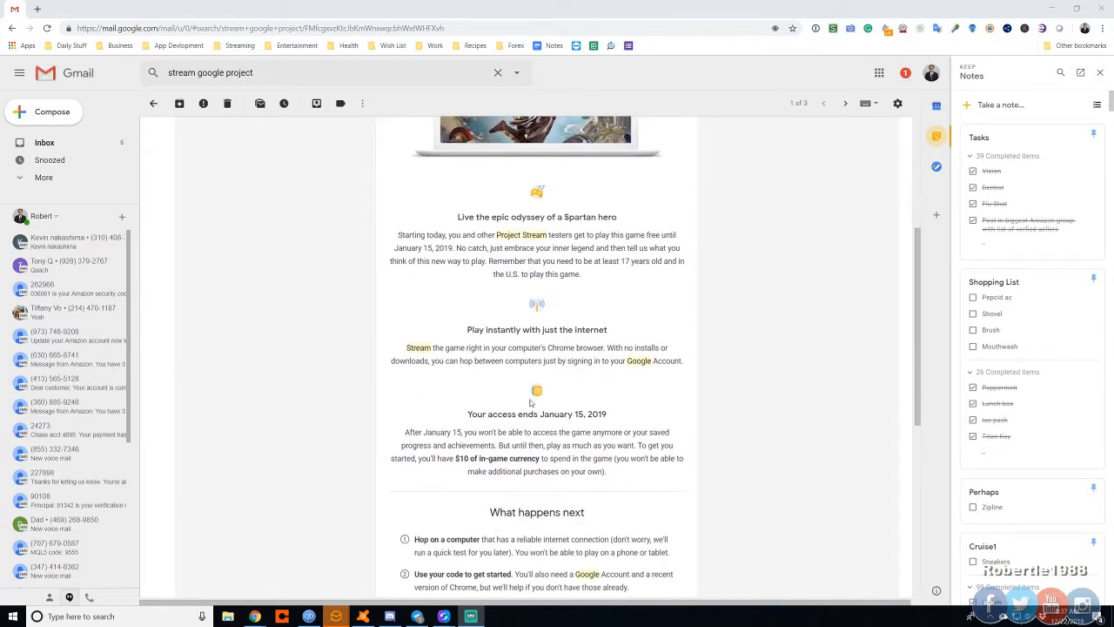
pyautogui.moveTo(311, 357)
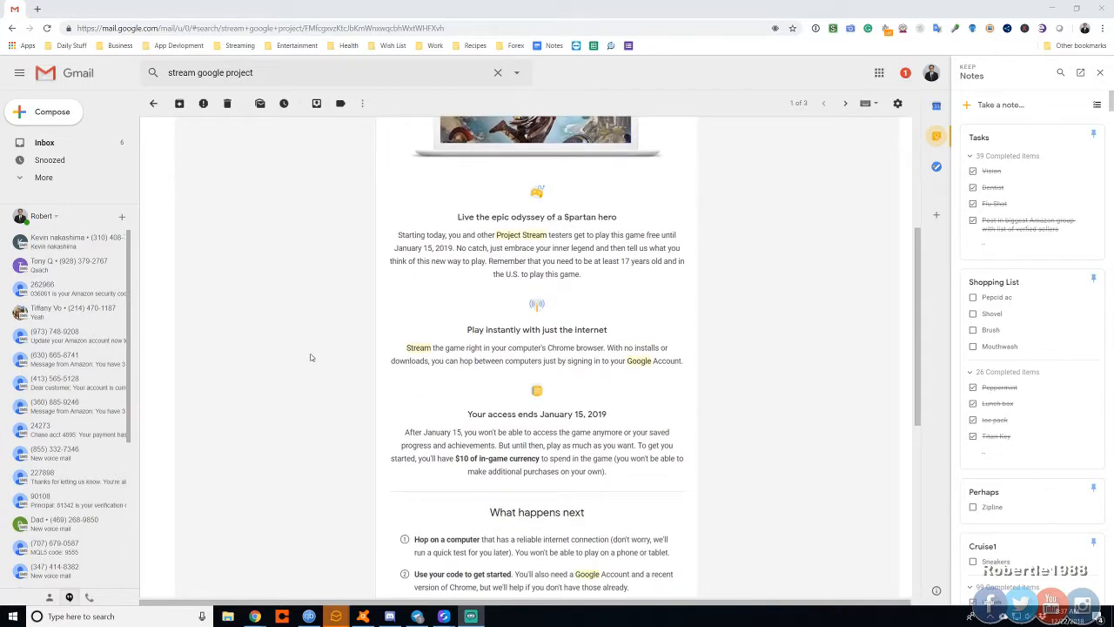
pyautogui.moveTo(526, 349)
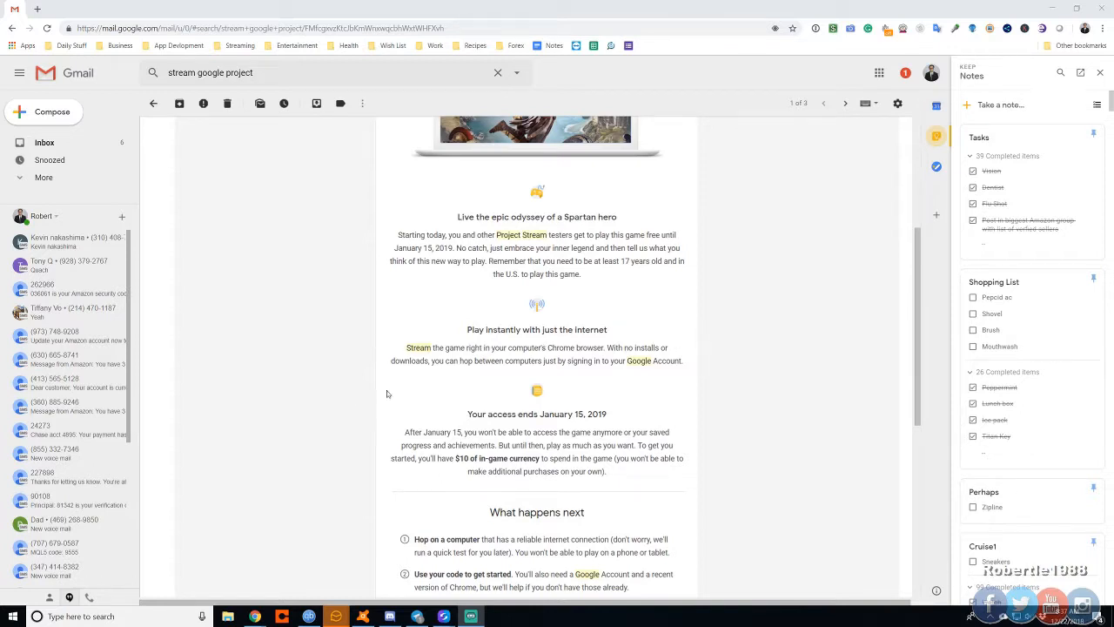
pyautogui.moveTo(386, 403)
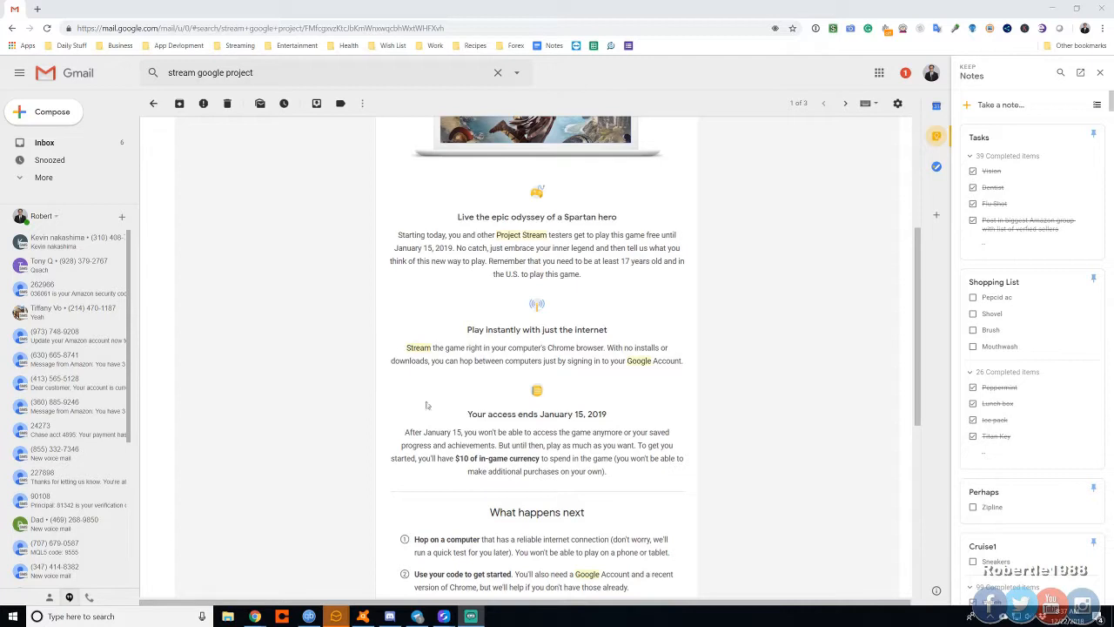
pyautogui.moveTo(677, 333)
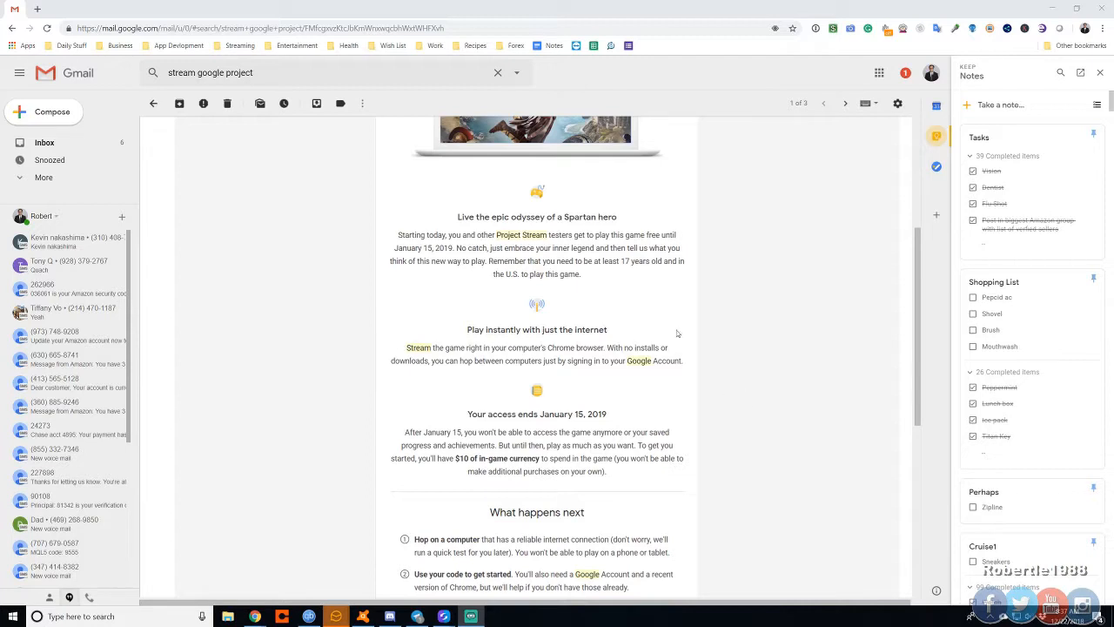
pyautogui.scroll(-3)
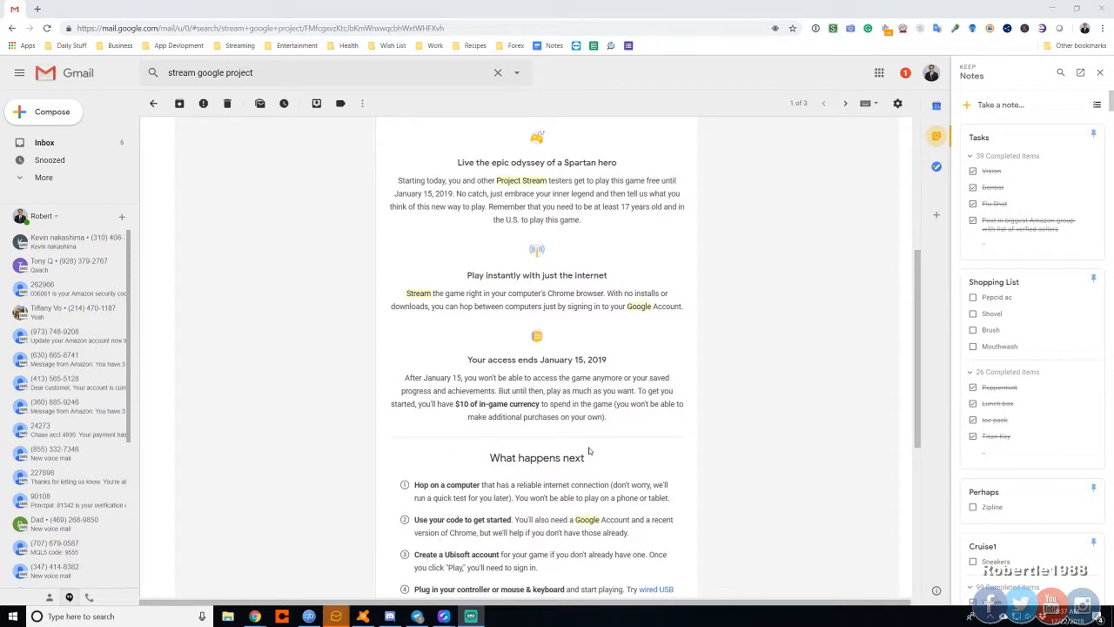
pyautogui.moveTo(640, 401)
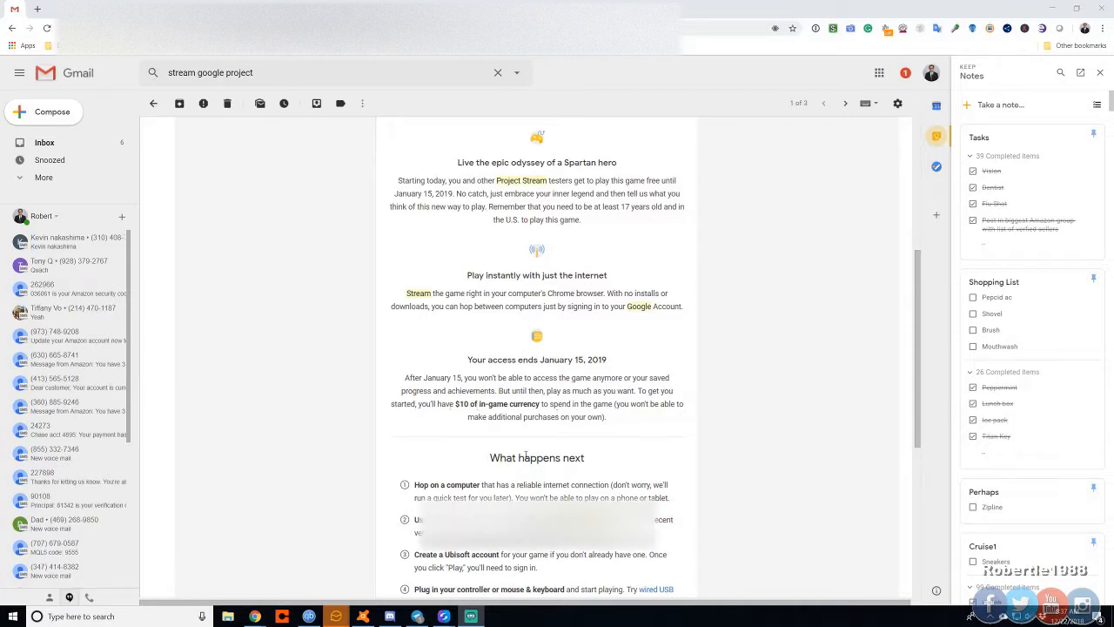
pyautogui.scroll(-3)
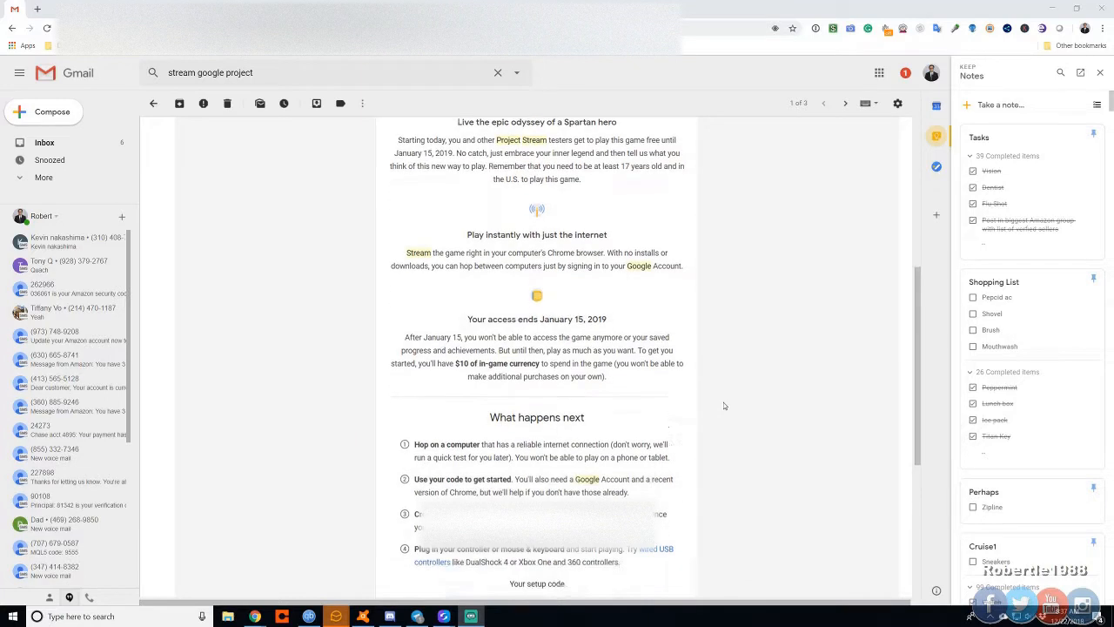
pyautogui.scroll(-3)
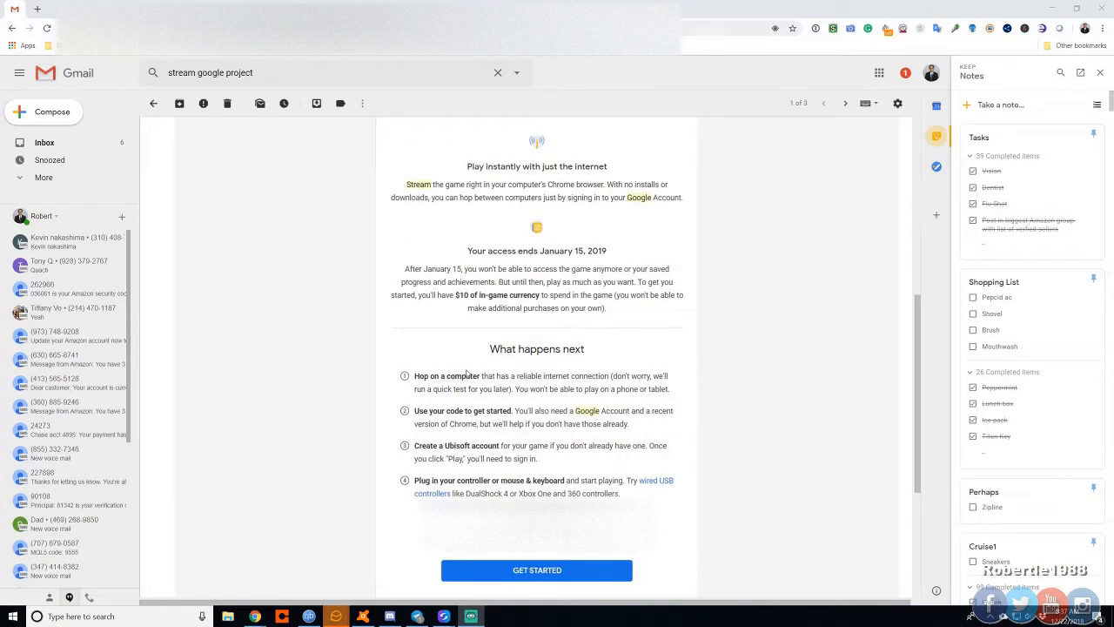
pyautogui.moveTo(758, 421)
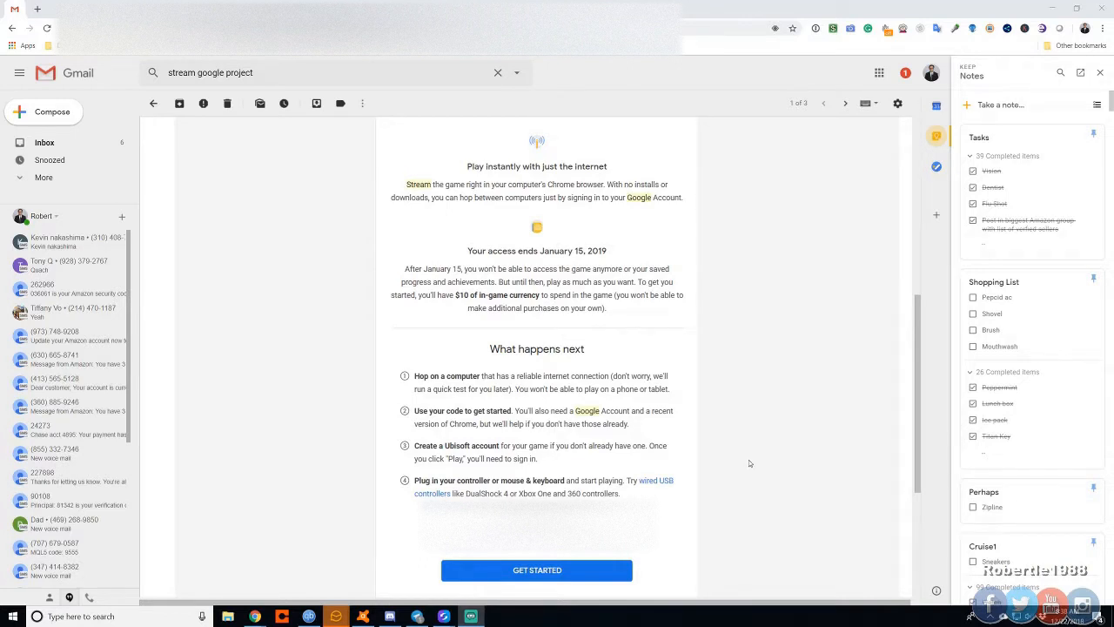
pyautogui.moveTo(446, 442)
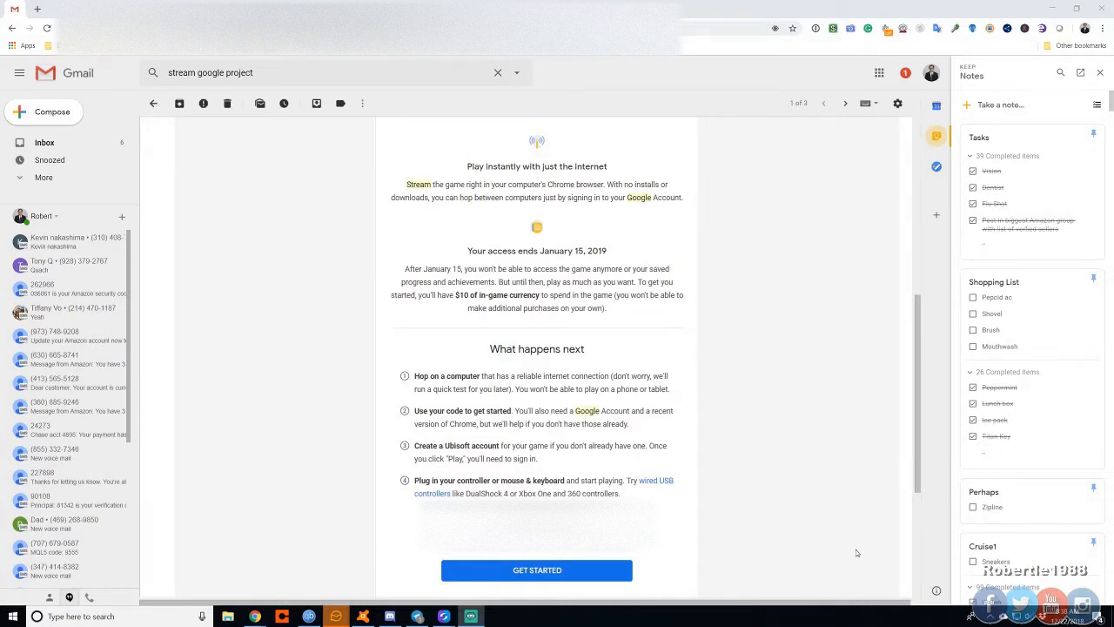
pyautogui.moveTo(742, 461)
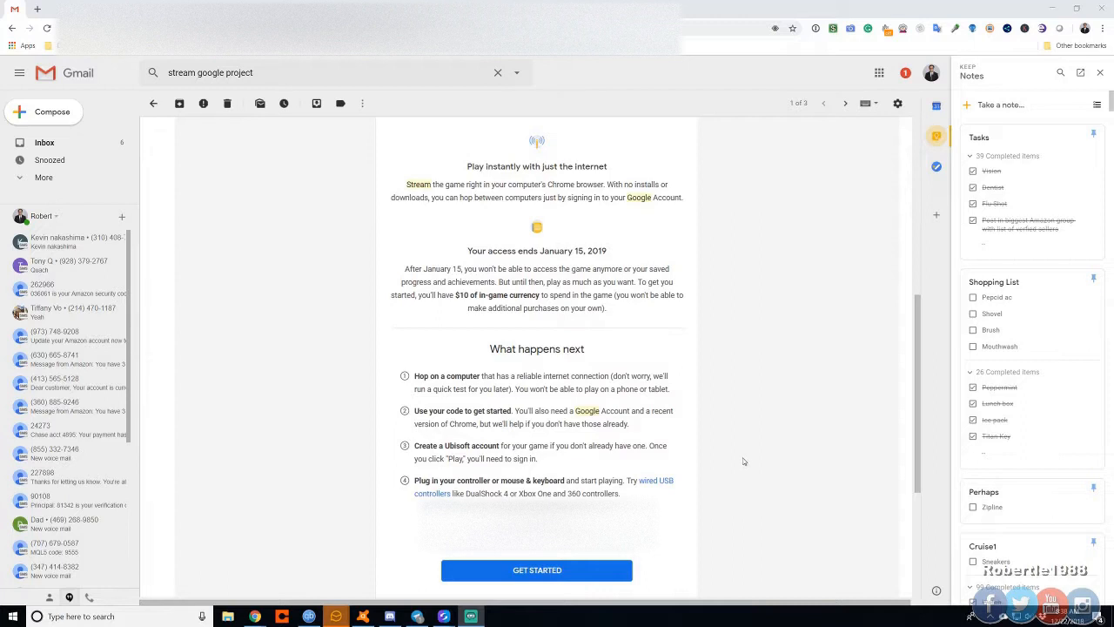
pyautogui.moveTo(719, 474)
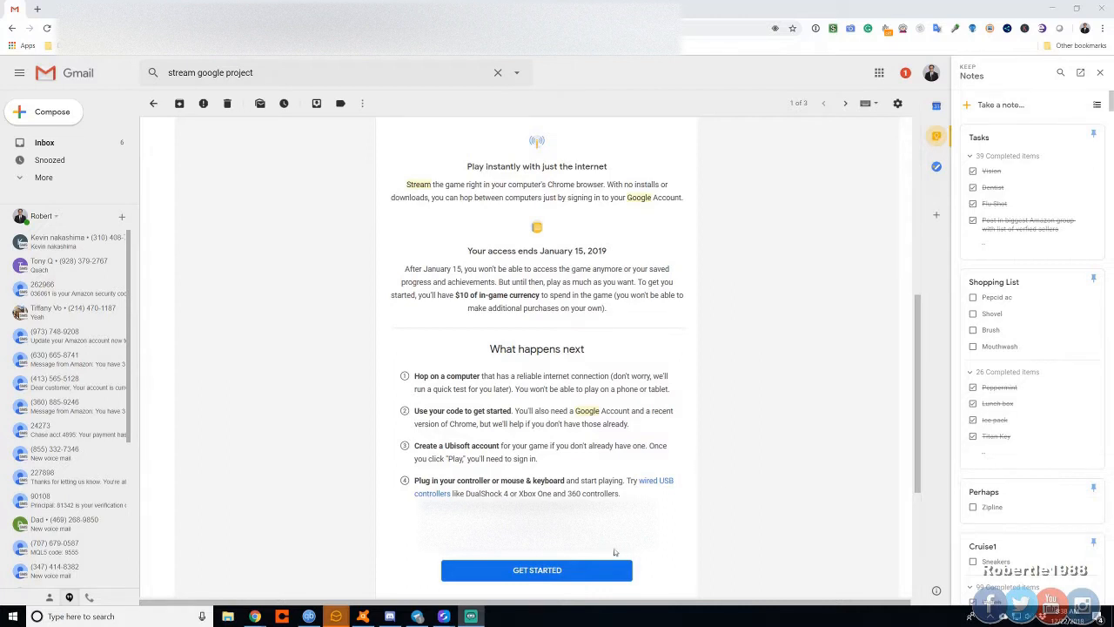
pyautogui.moveTo(547, 494)
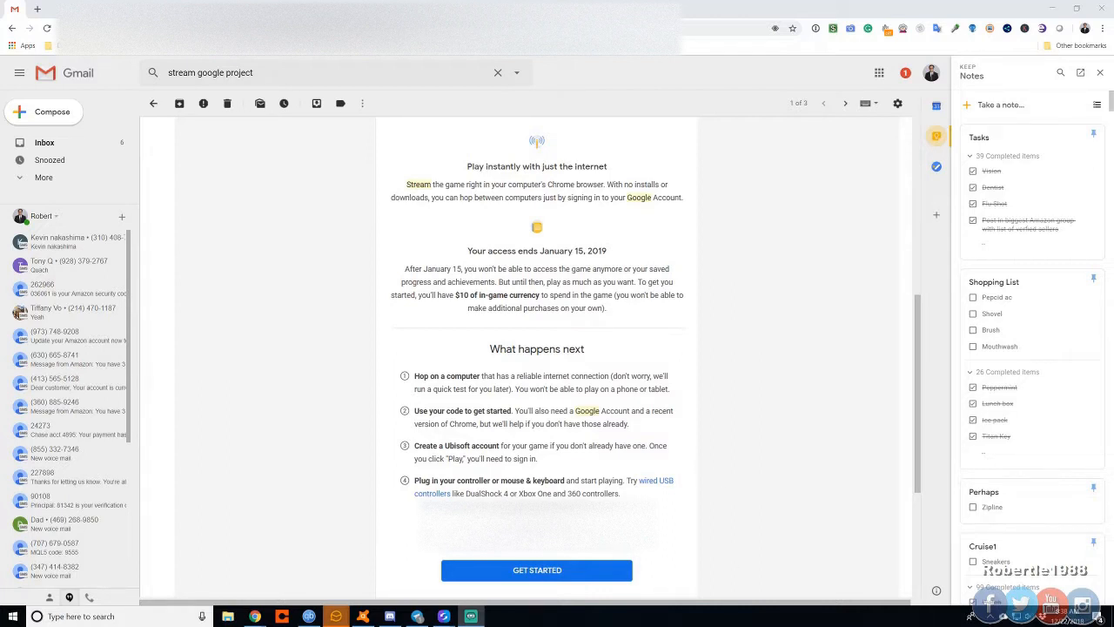
pyautogui.moveTo(594, 575)
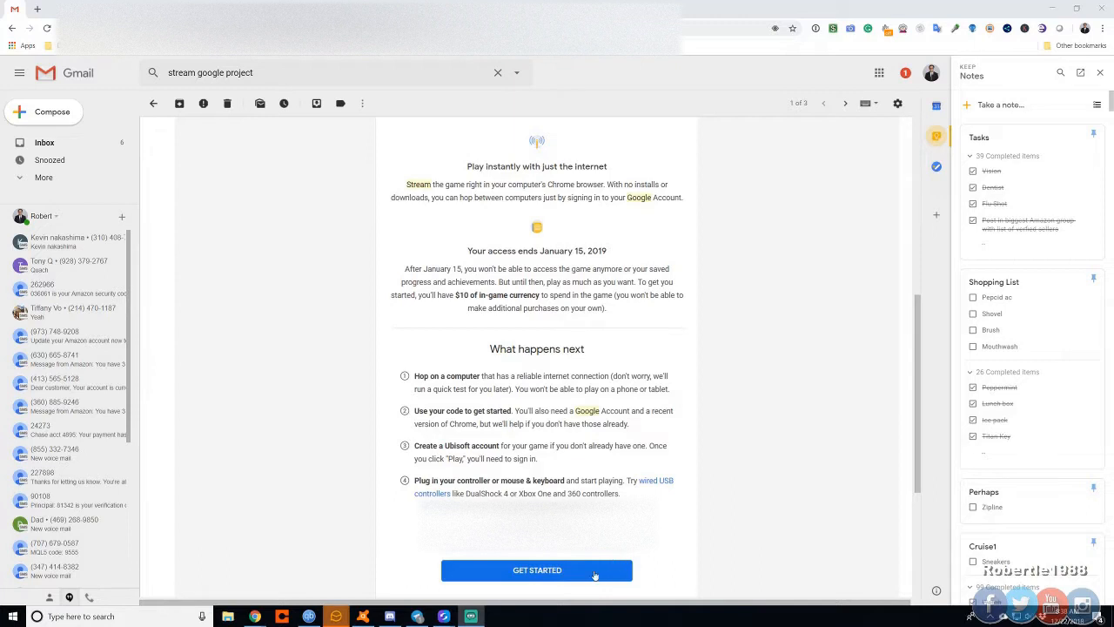
# - Start setup, confirm age 17 or older, and accept the Project Stream Terms of Service
pyautogui.click(537, 570)
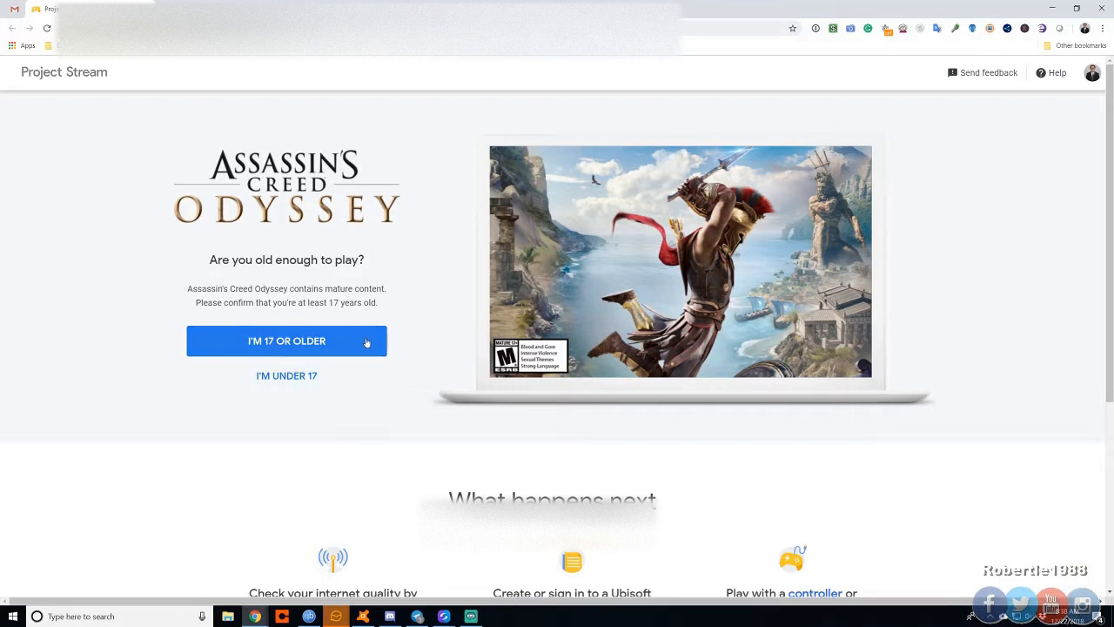
pyautogui.click(286, 340)
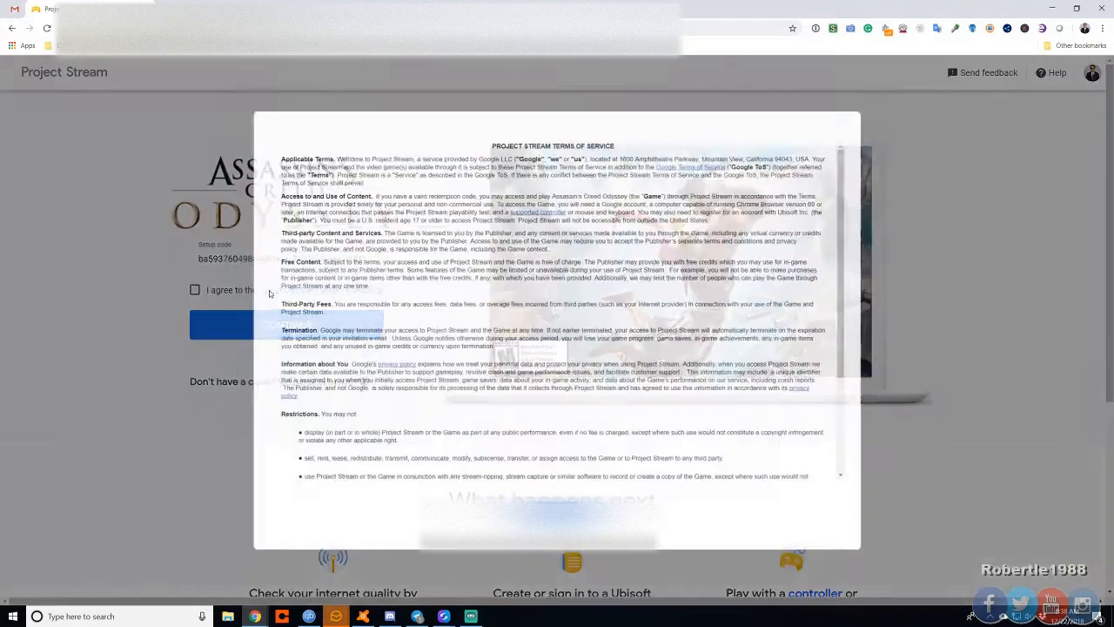
pyautogui.scroll(-3)
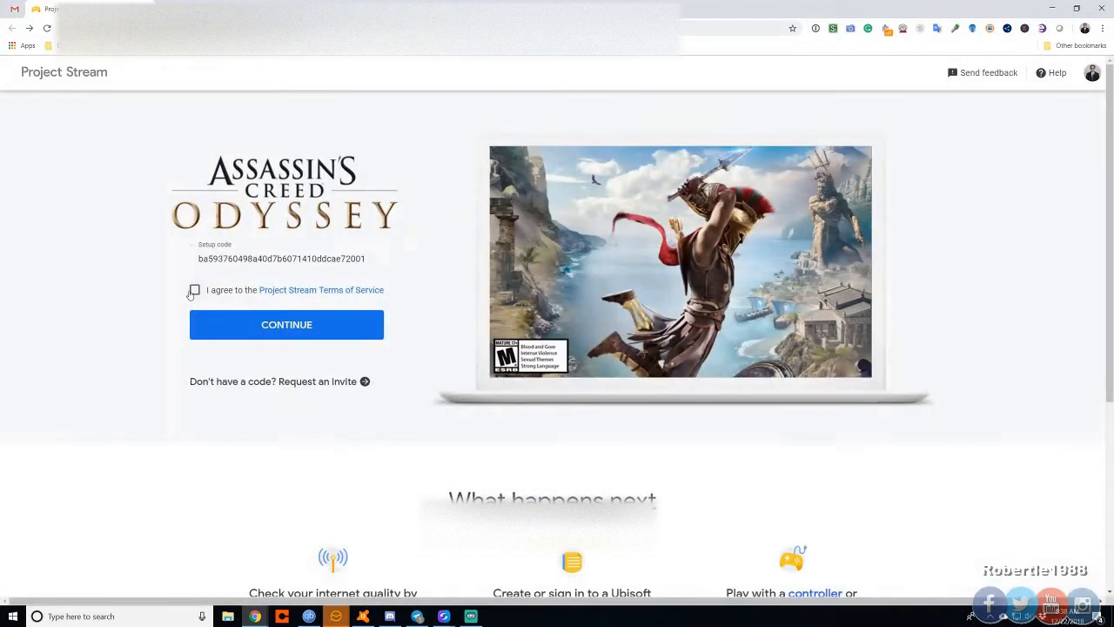
pyautogui.click(194, 290)
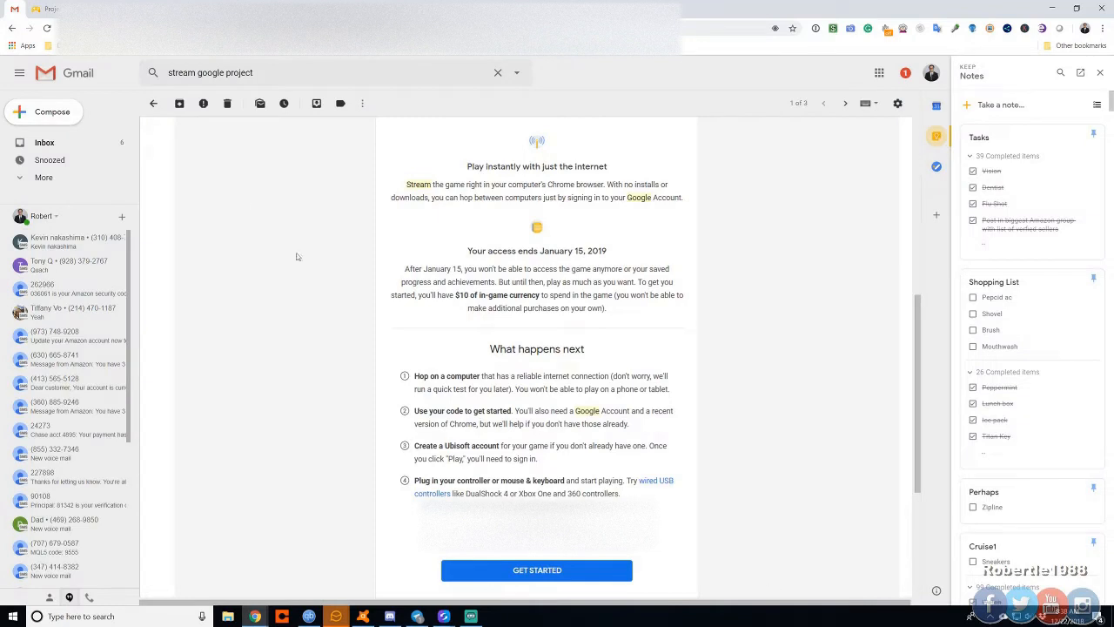
pyautogui.click(537, 570)
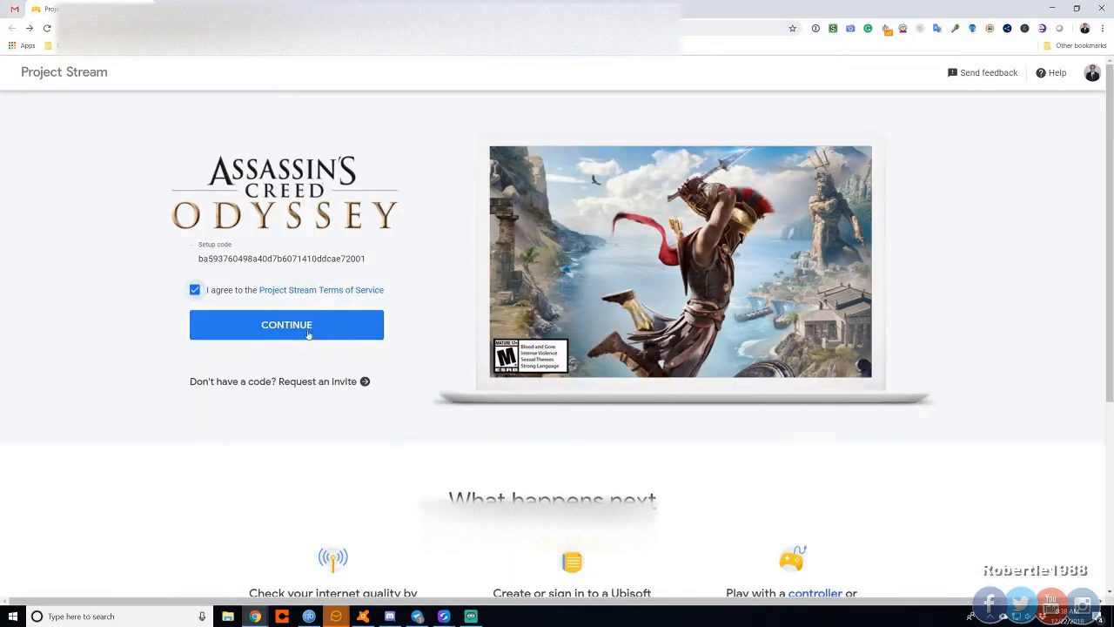
pyautogui.moveTo(429, 361)
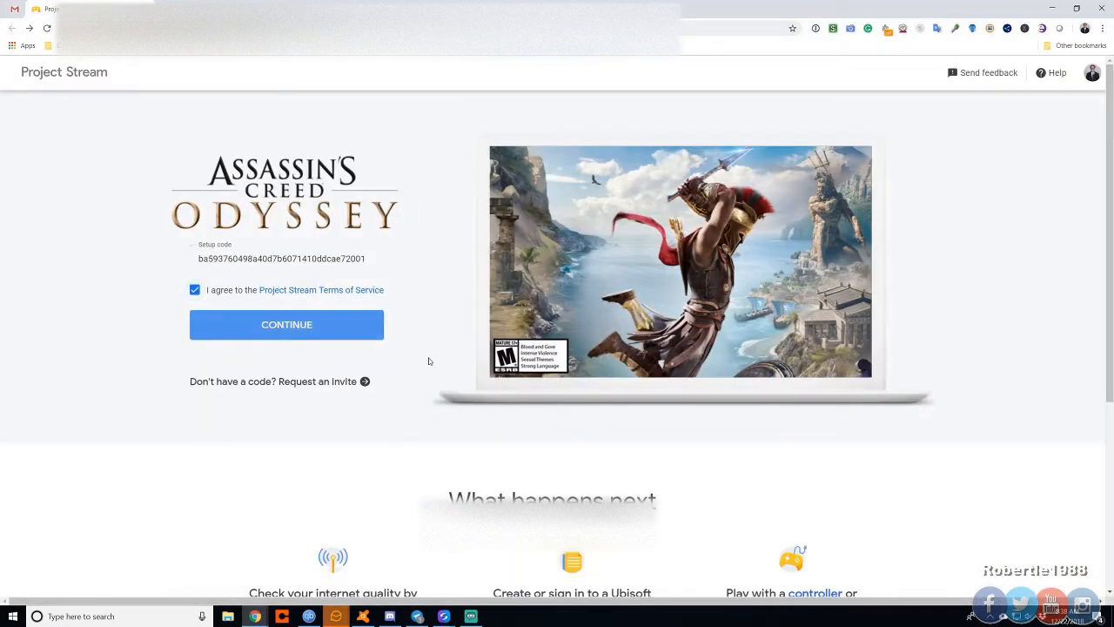
# - Open the setup test page and start the connection and computer check
pyautogui.click(286, 324)
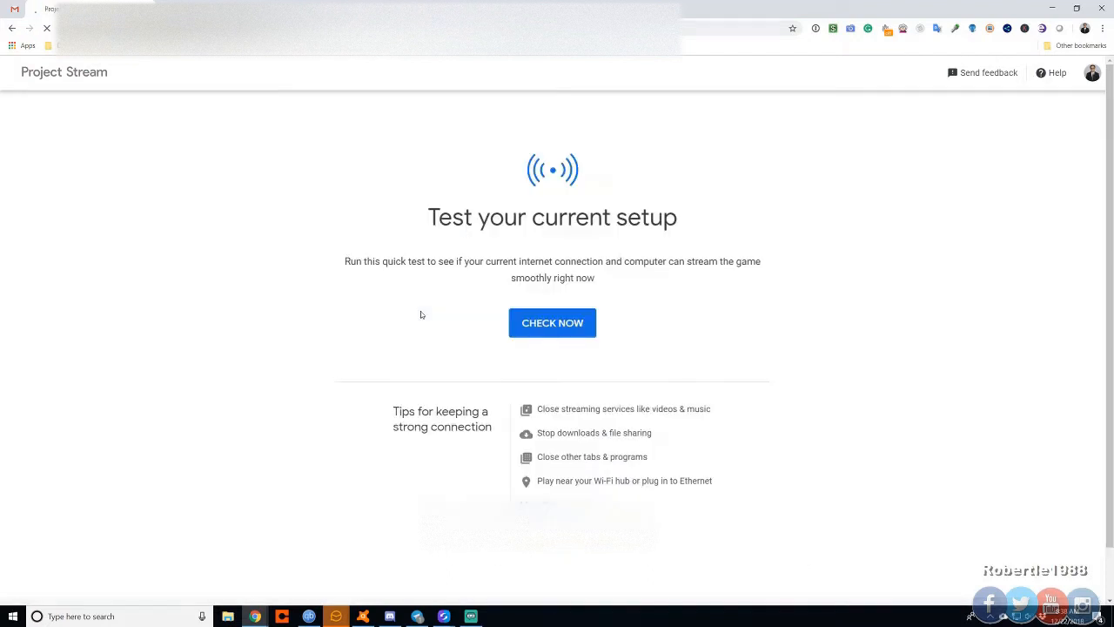
pyautogui.moveTo(552, 334)
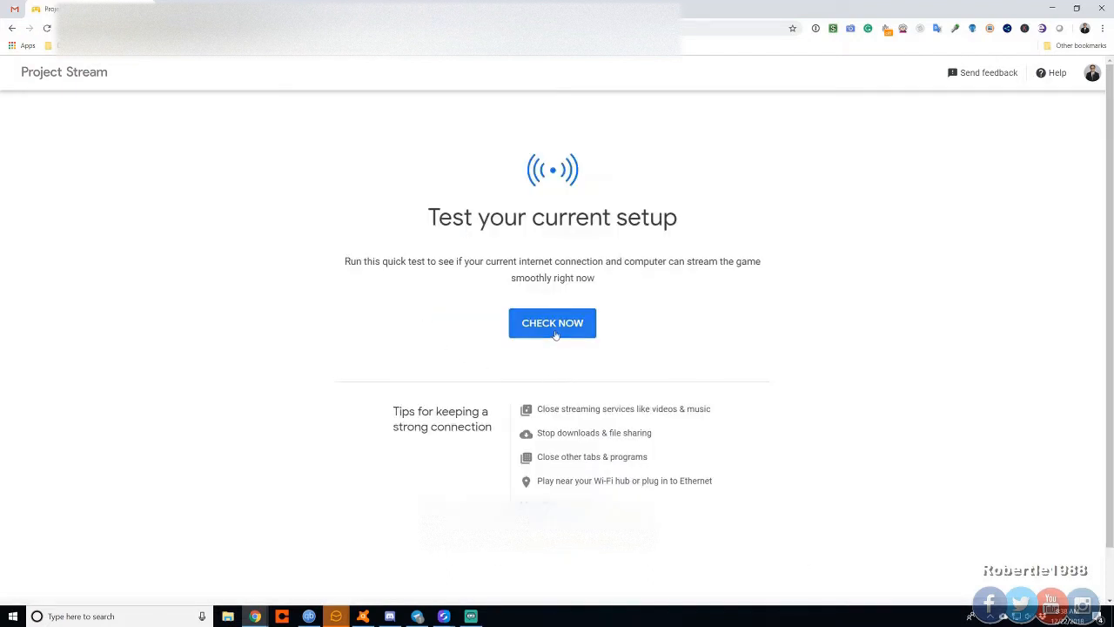
pyautogui.click(553, 322)
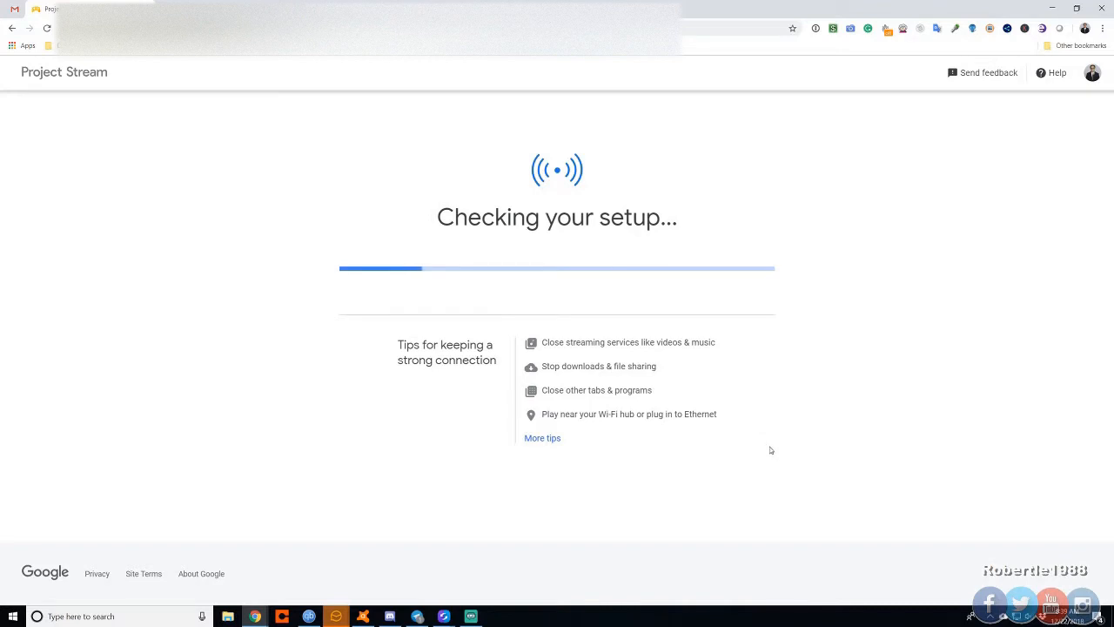
pyautogui.moveTo(642, 377)
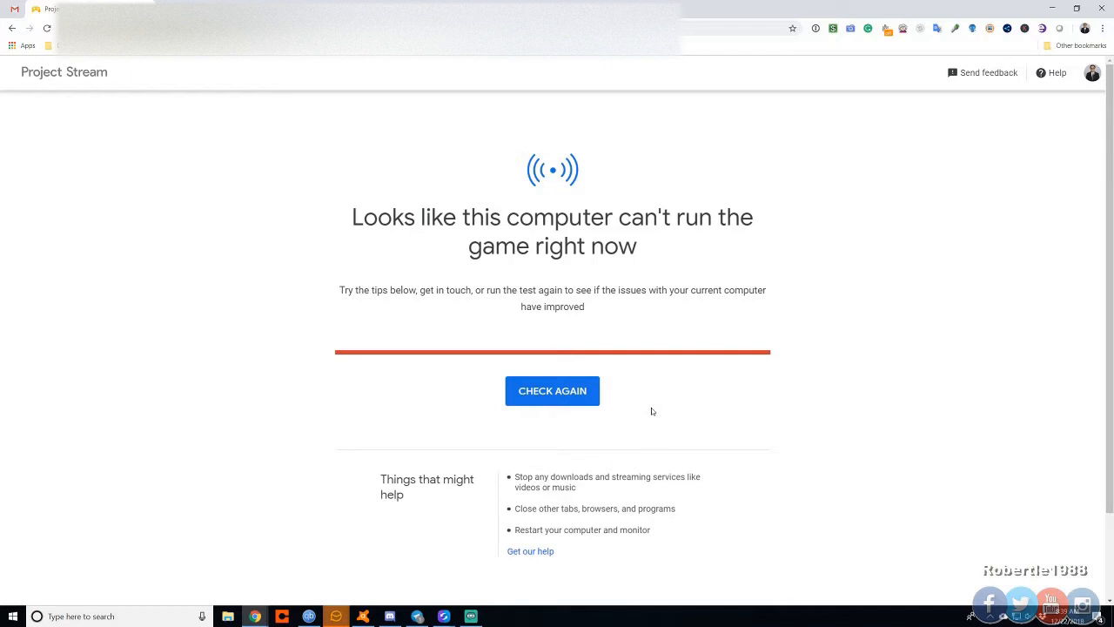
pyautogui.moveTo(473, 504)
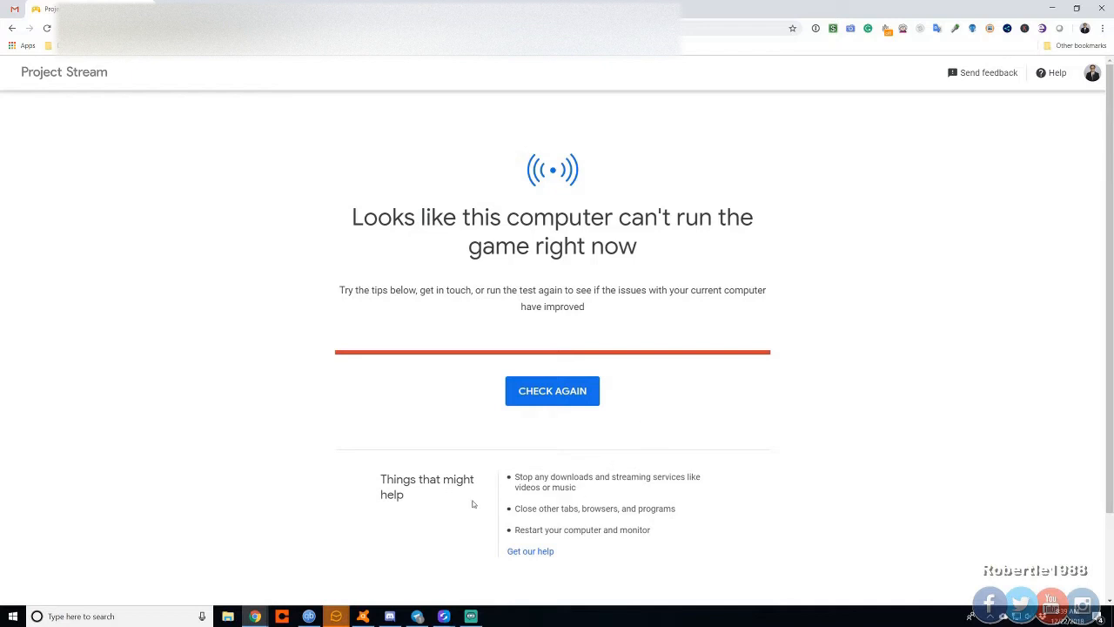
pyautogui.moveTo(63, 391)
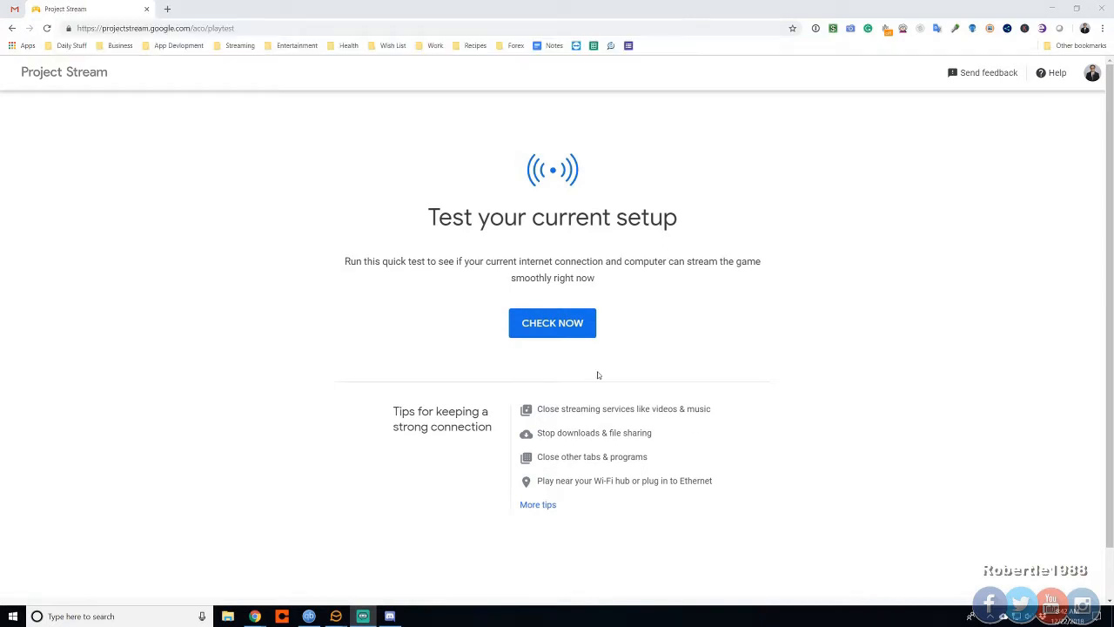
pyautogui.moveTo(548, 330)
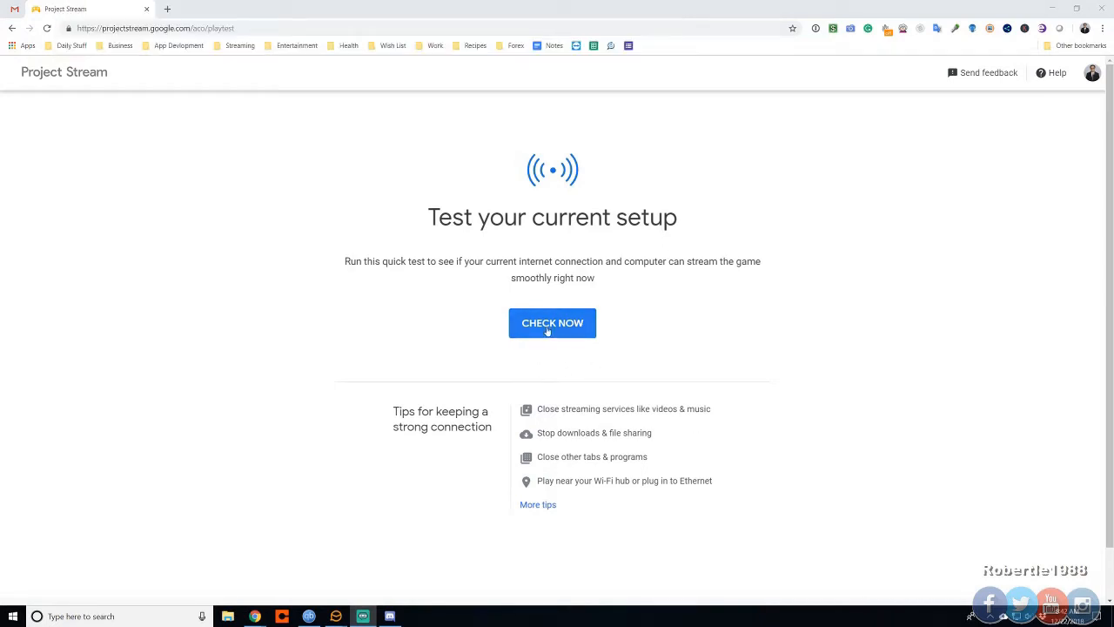
# - Run the CHECK NOW setup test again until it passes
pyautogui.click(552, 323)
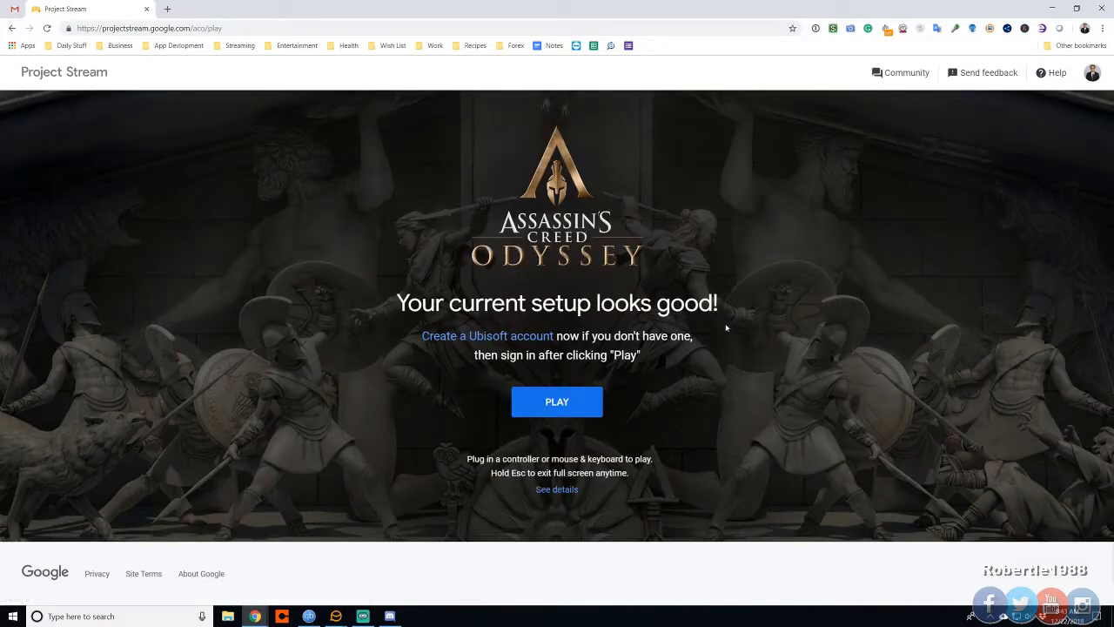
pyautogui.moveTo(702, 375)
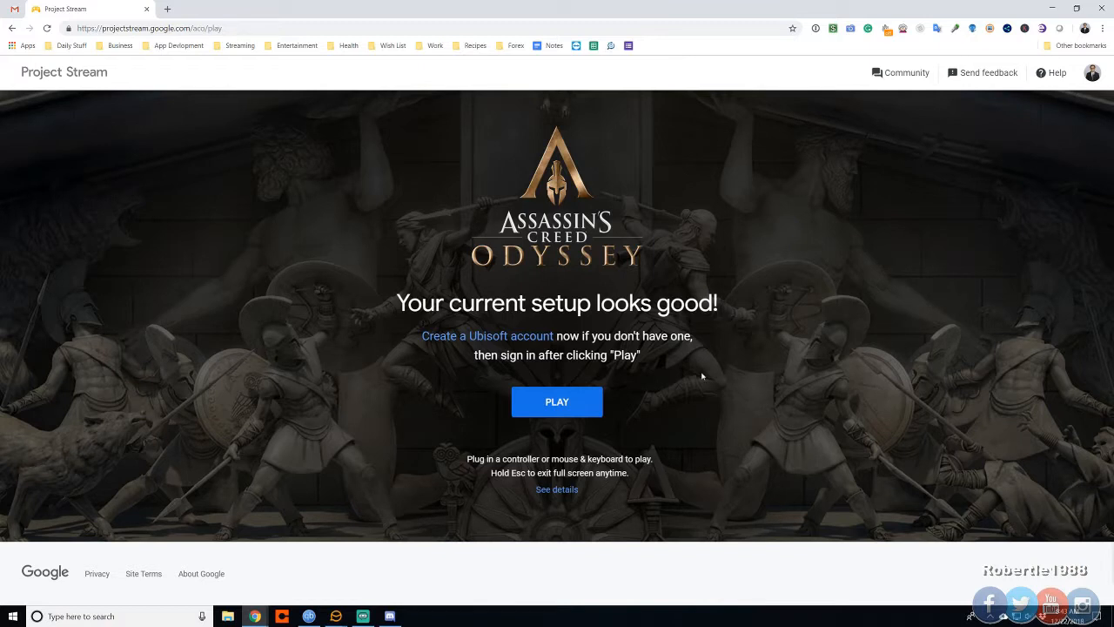
pyautogui.moveTo(655, 357)
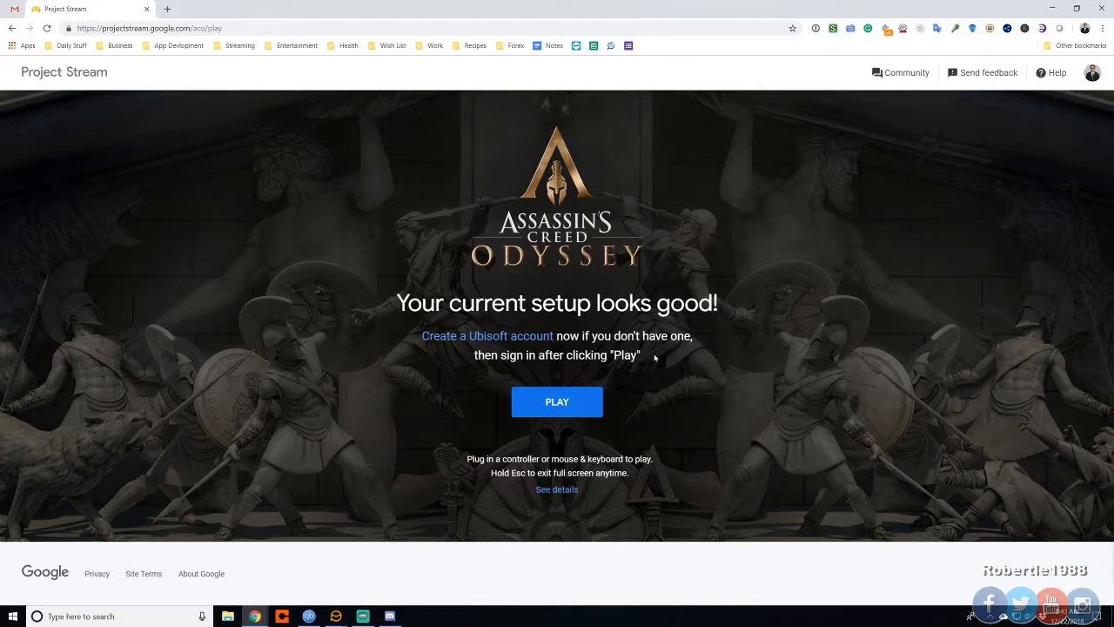
pyautogui.moveTo(659, 397)
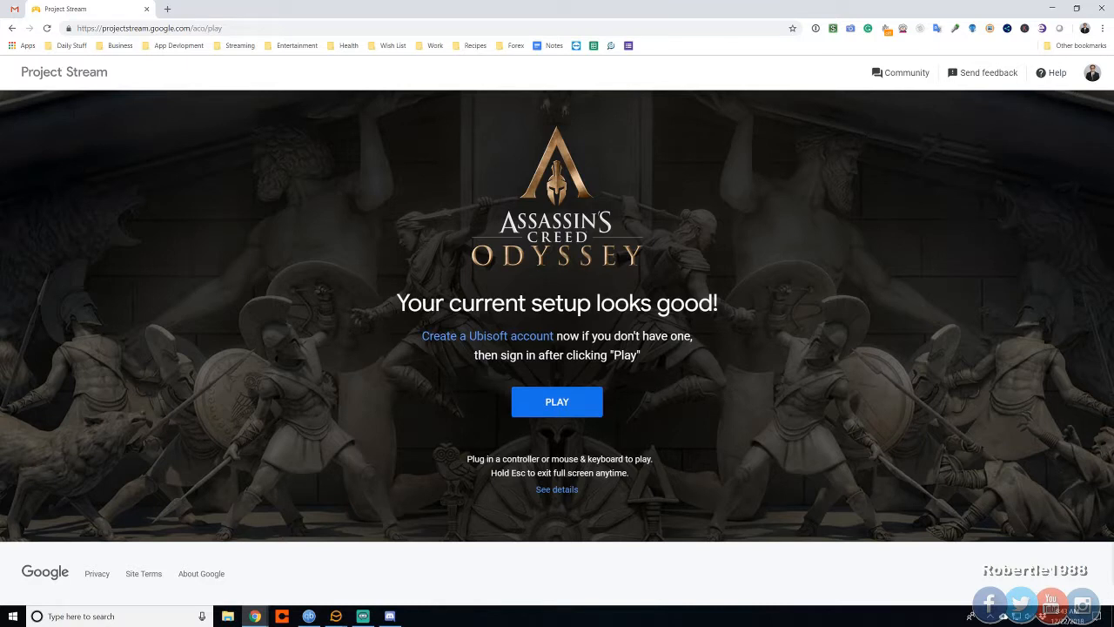
pyautogui.moveTo(663, 370)
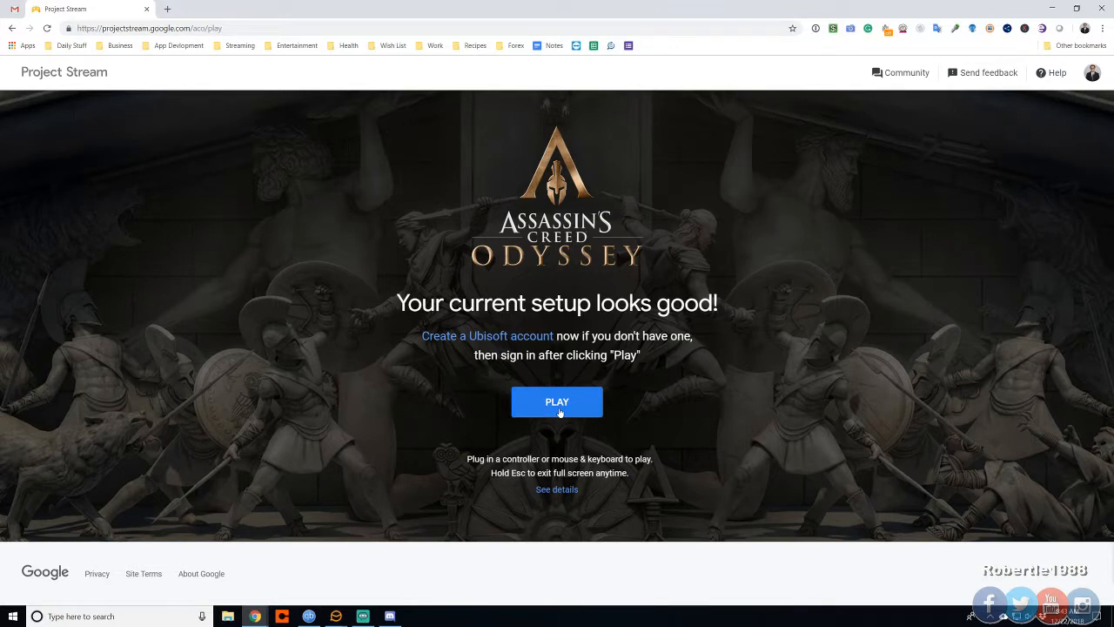
pyautogui.moveTo(484, 479)
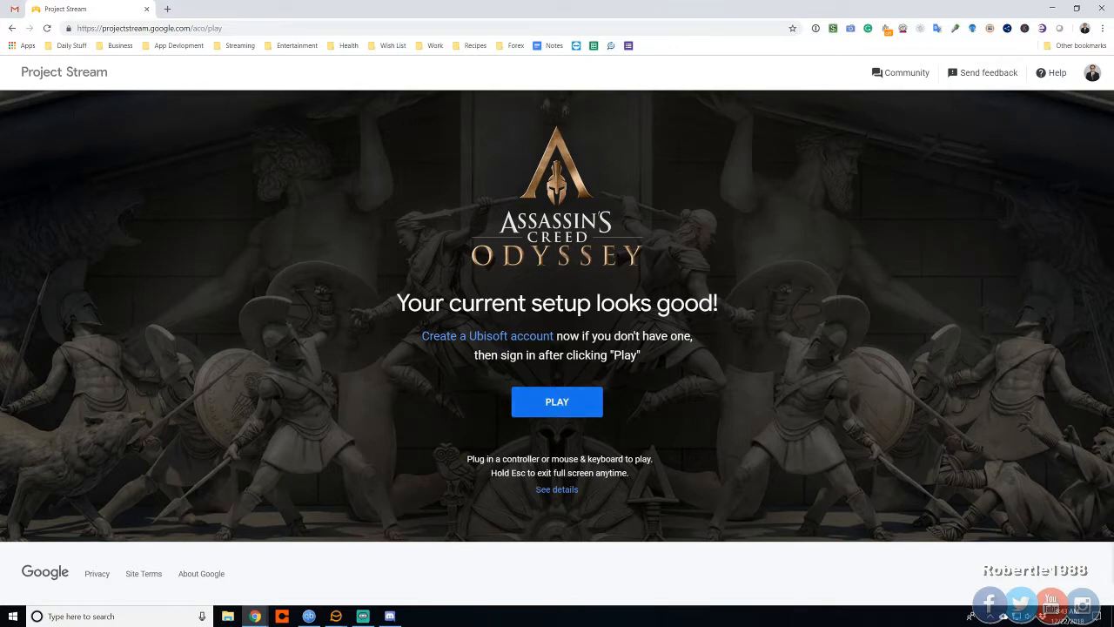
pyautogui.moveTo(501, 402)
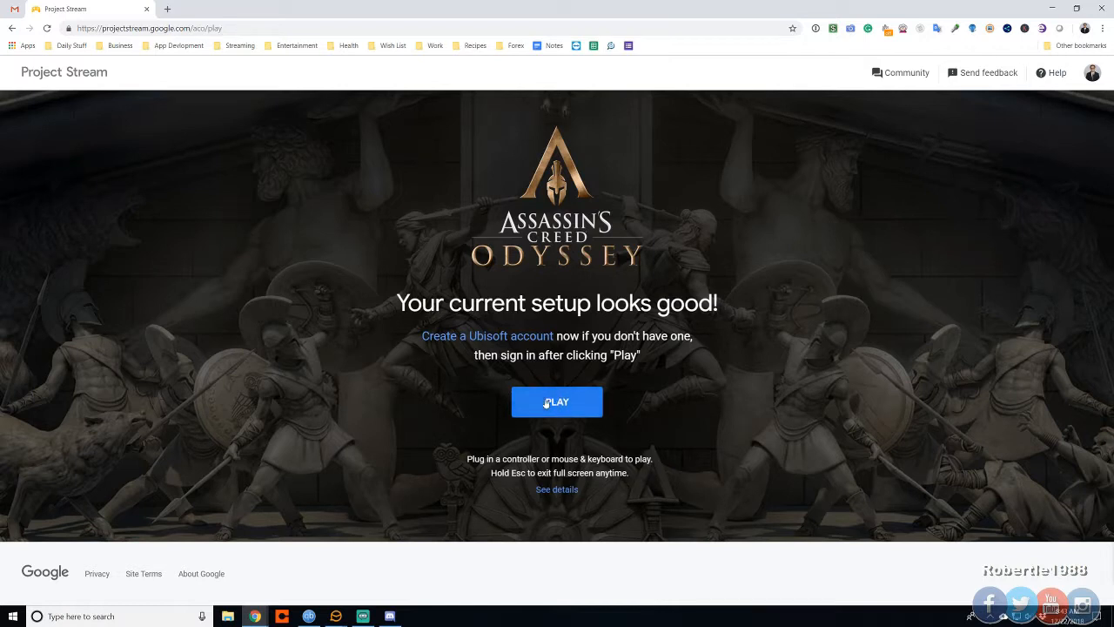
# - Launch the Assassin's Creed Odyssey stream with PLAY
pyautogui.click(556, 401)
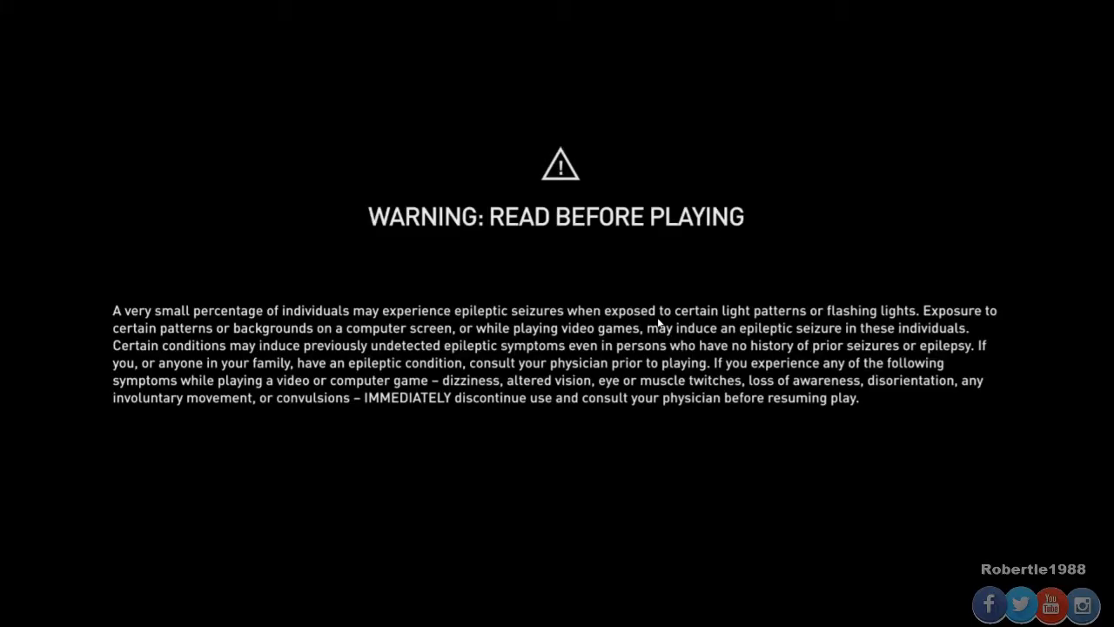
pyautogui.moveTo(403, 507)
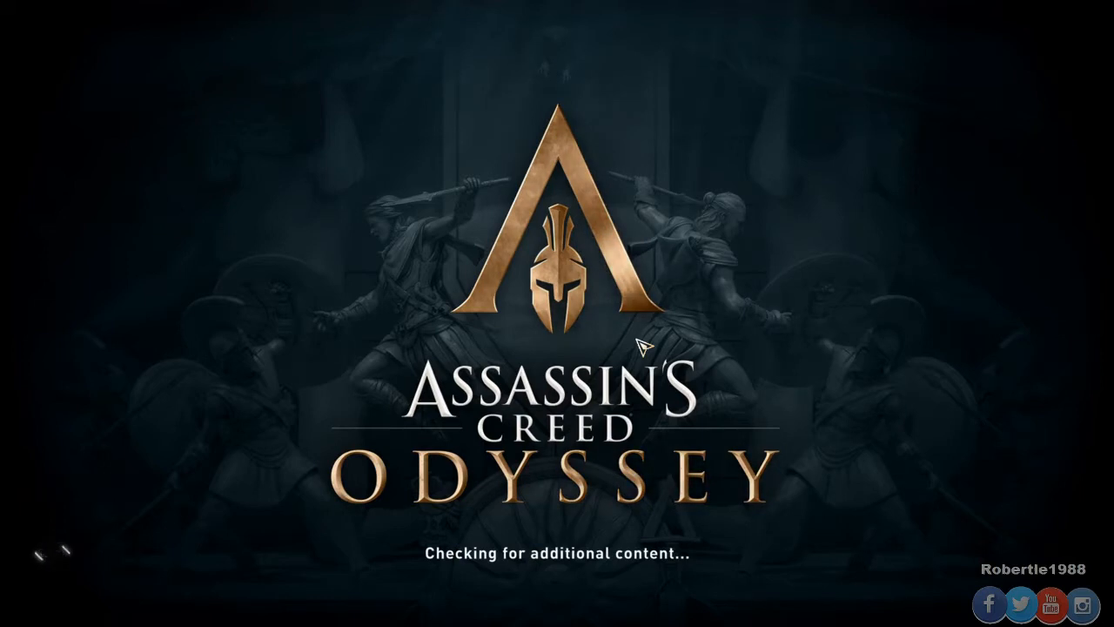
pyautogui.moveTo(744, 317)
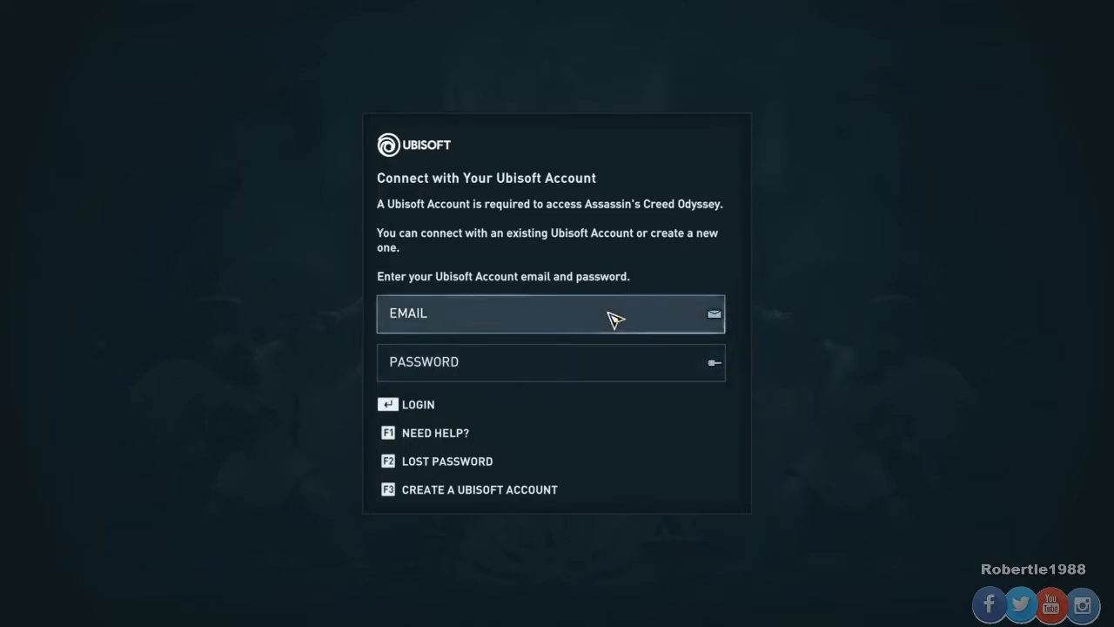
pyautogui.moveTo(527, 287)
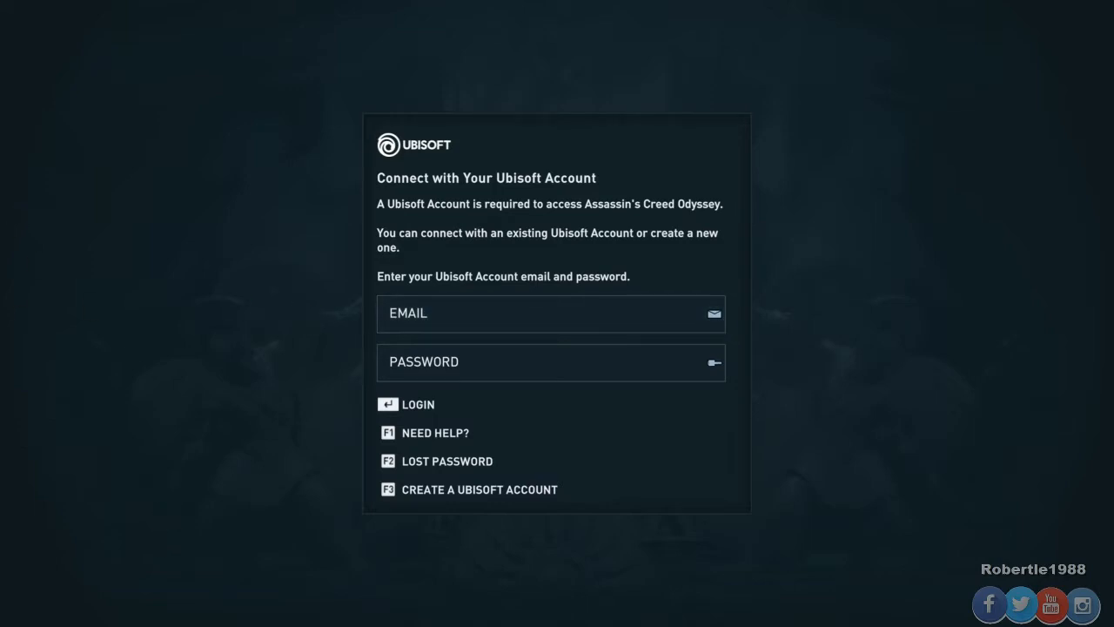
pyautogui.moveTo(9, 242)
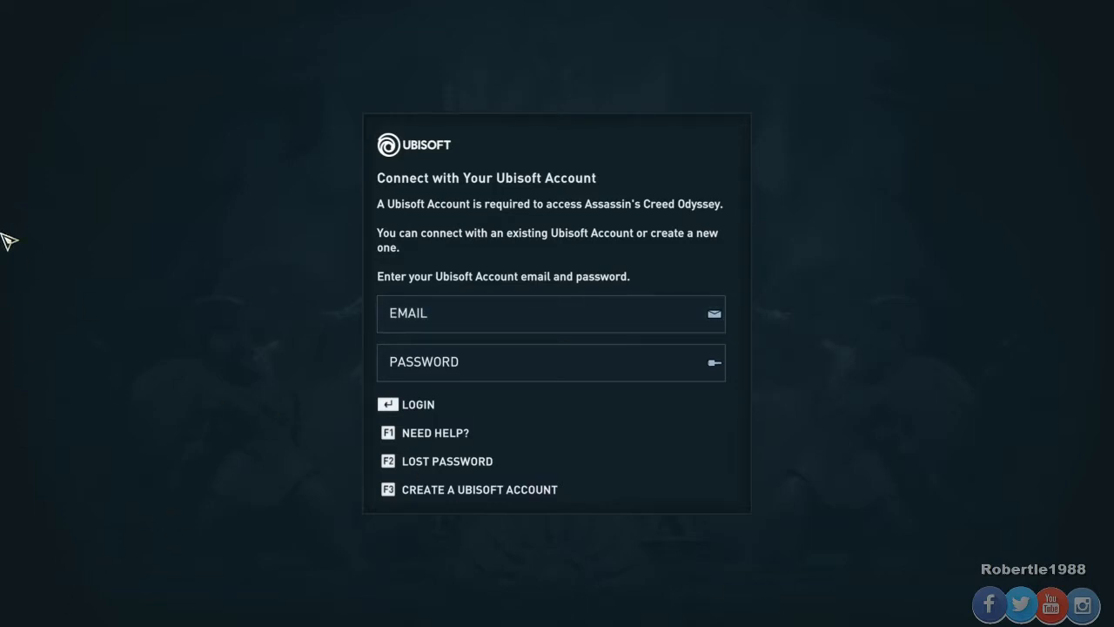
pyautogui.moveTo(17, 218)
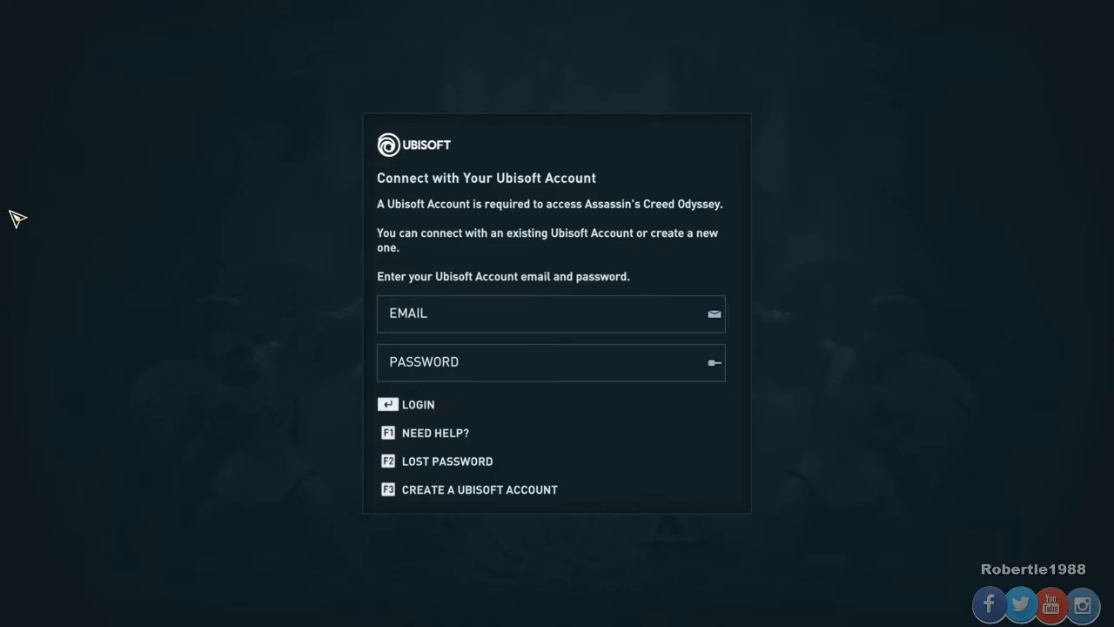
pyautogui.moveTo(21, 264)
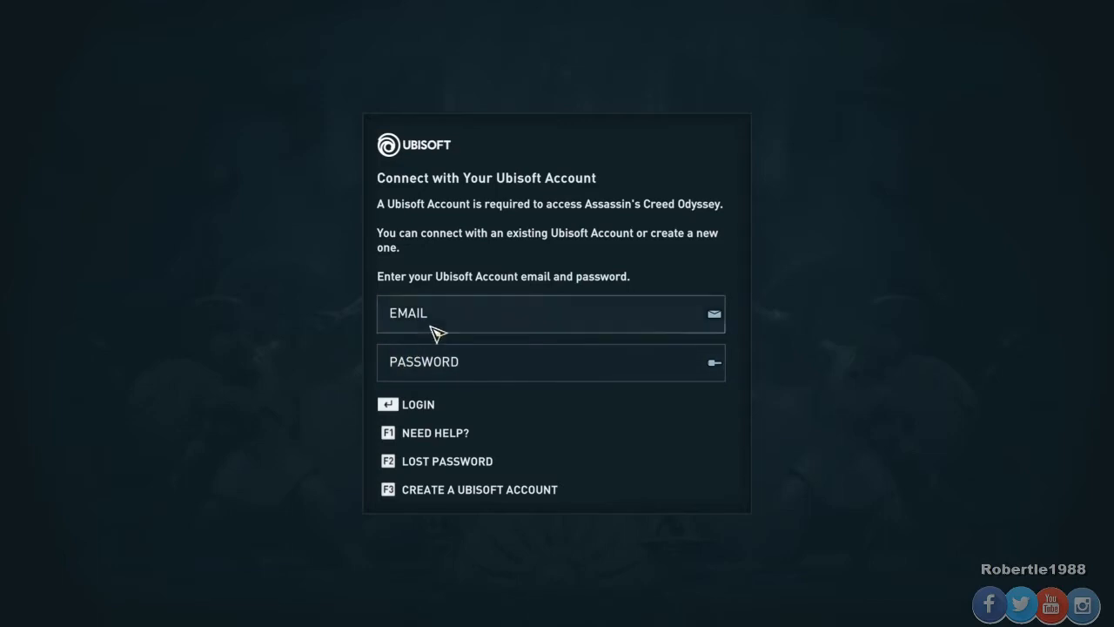
pyautogui.click(550, 313)
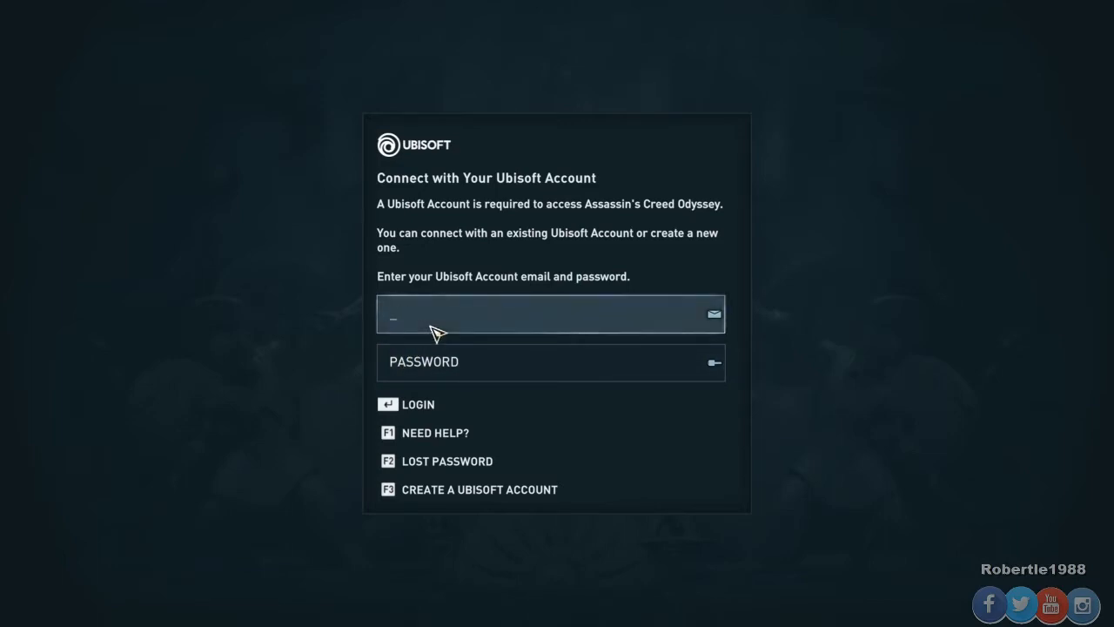
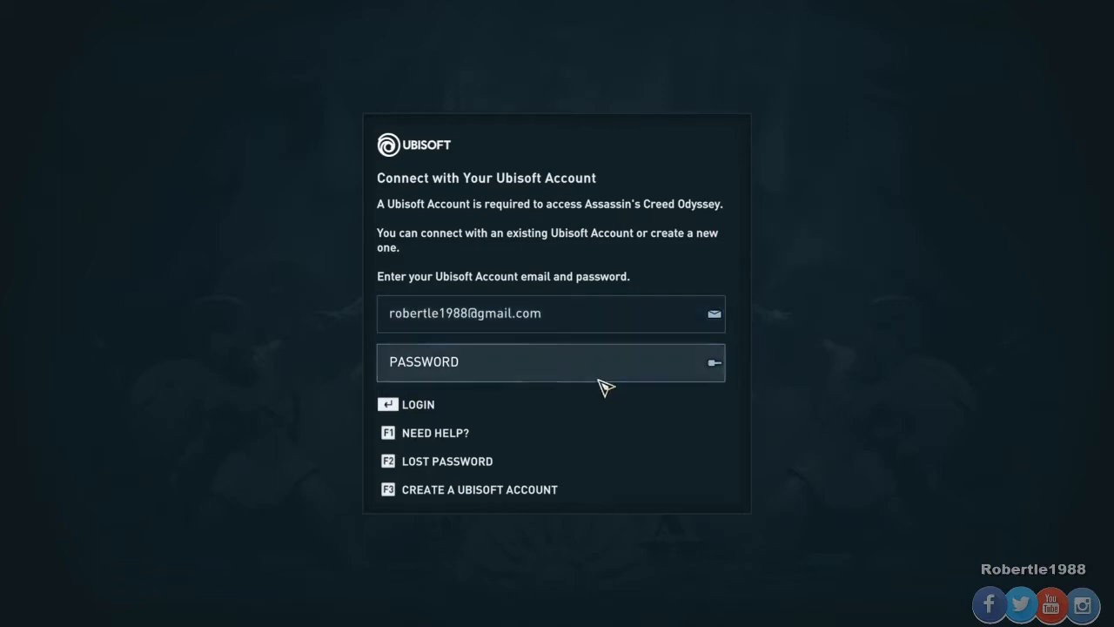
# - Enter the Ubisoft account password
pyautogui.click(551, 362)
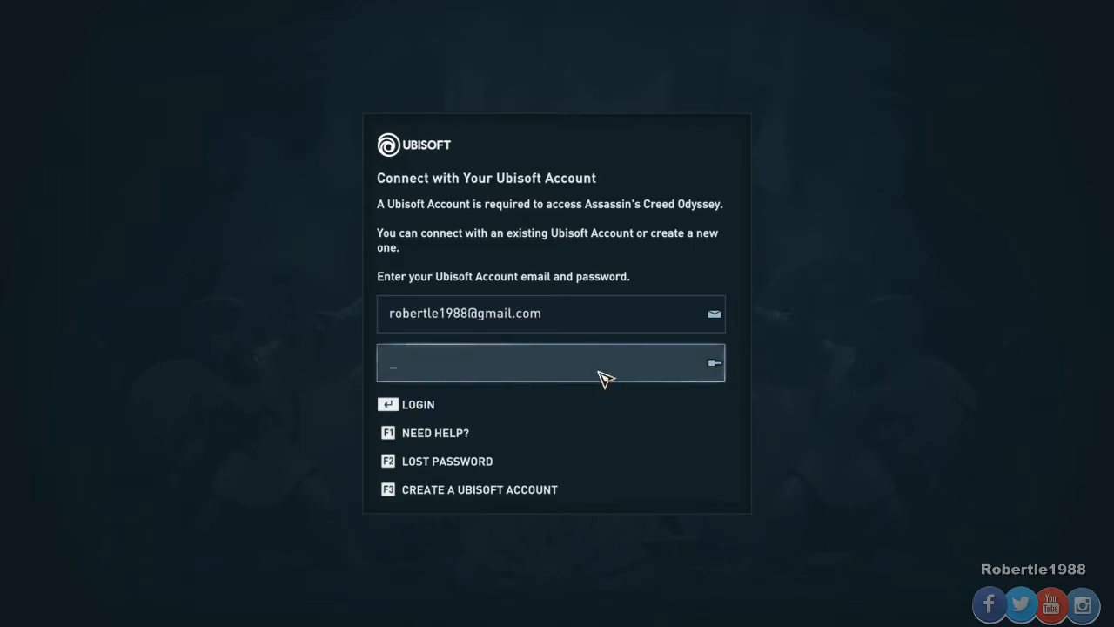
pyautogui.write('*')
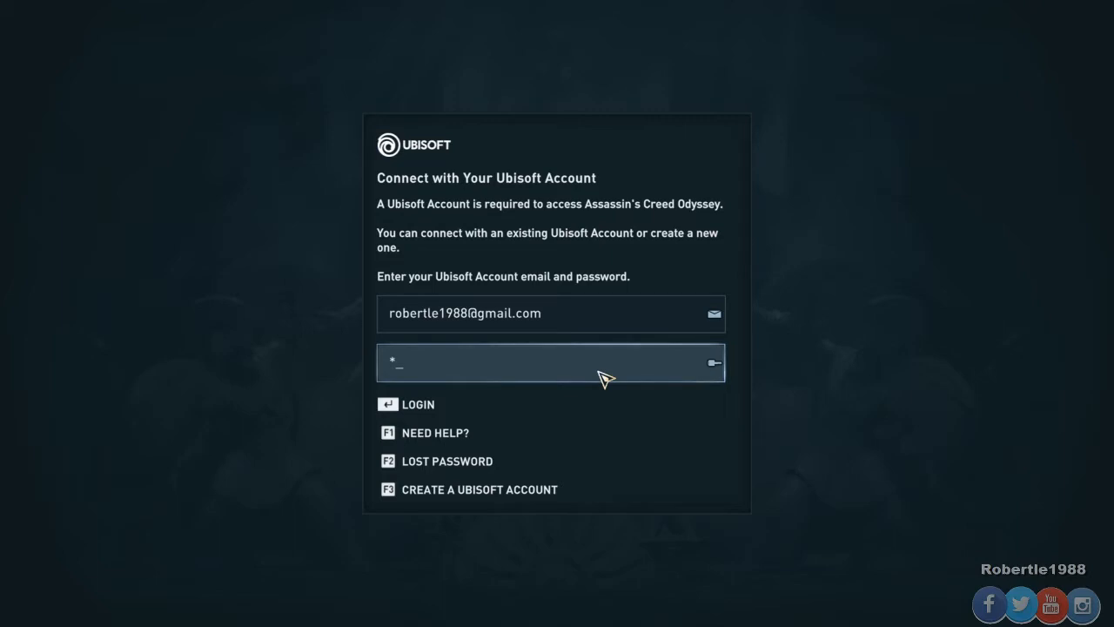
pyautogui.write('*')
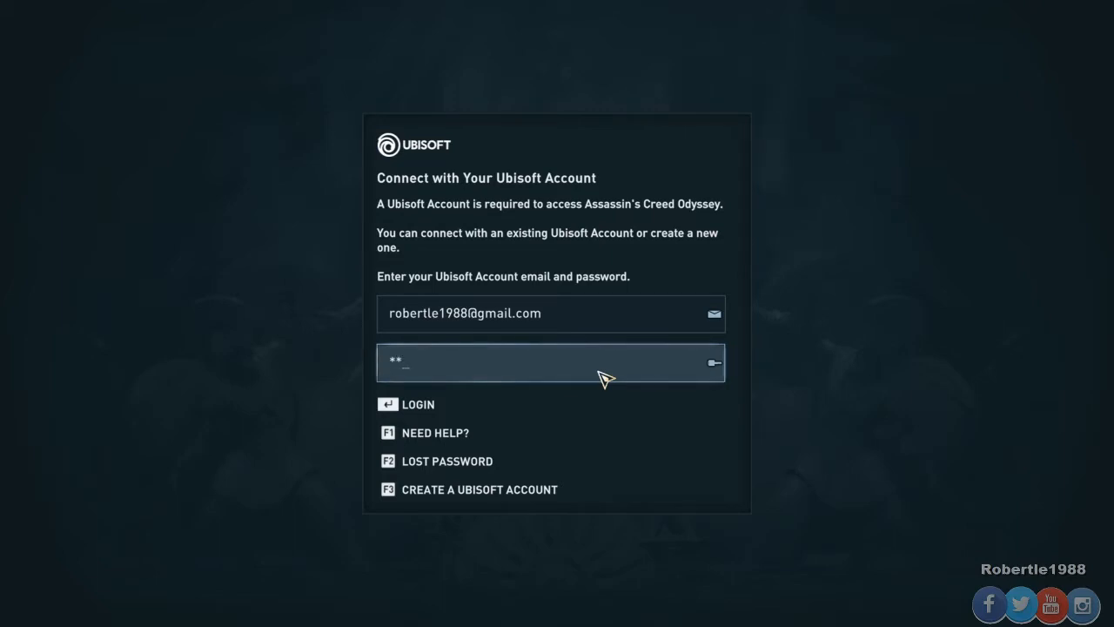
pyautogui.write('**')
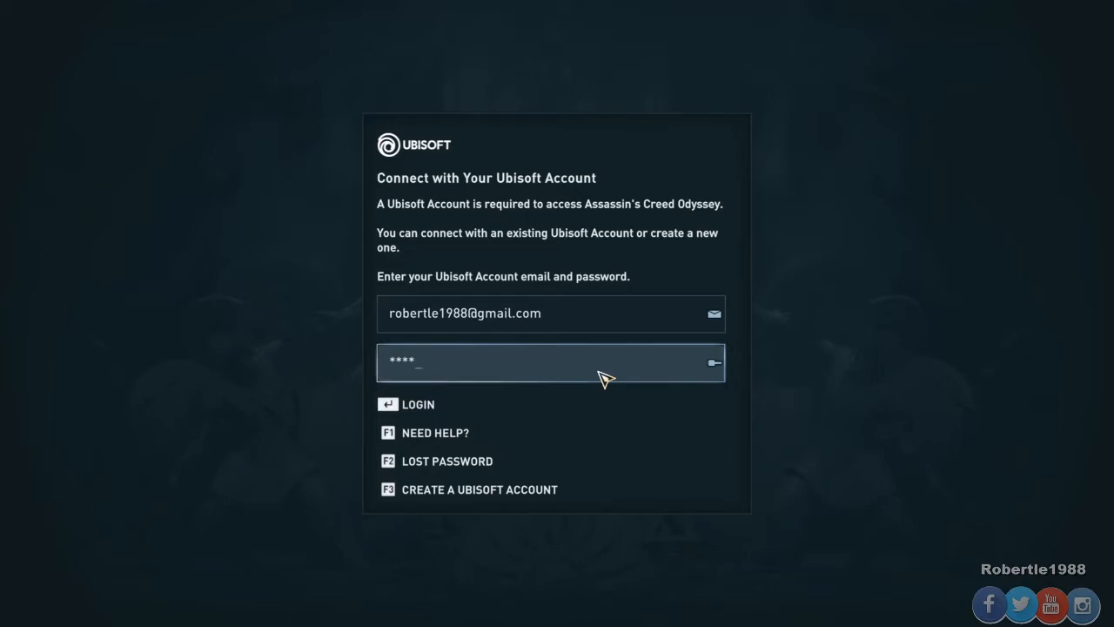
pyautogui.write('**')
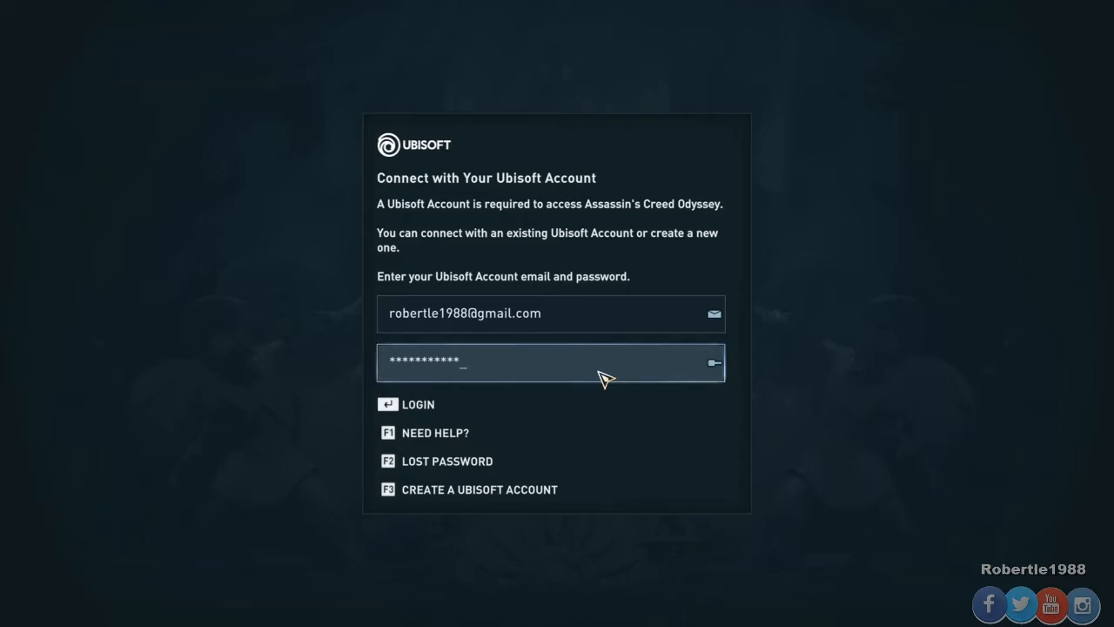
pyautogui.write('**')
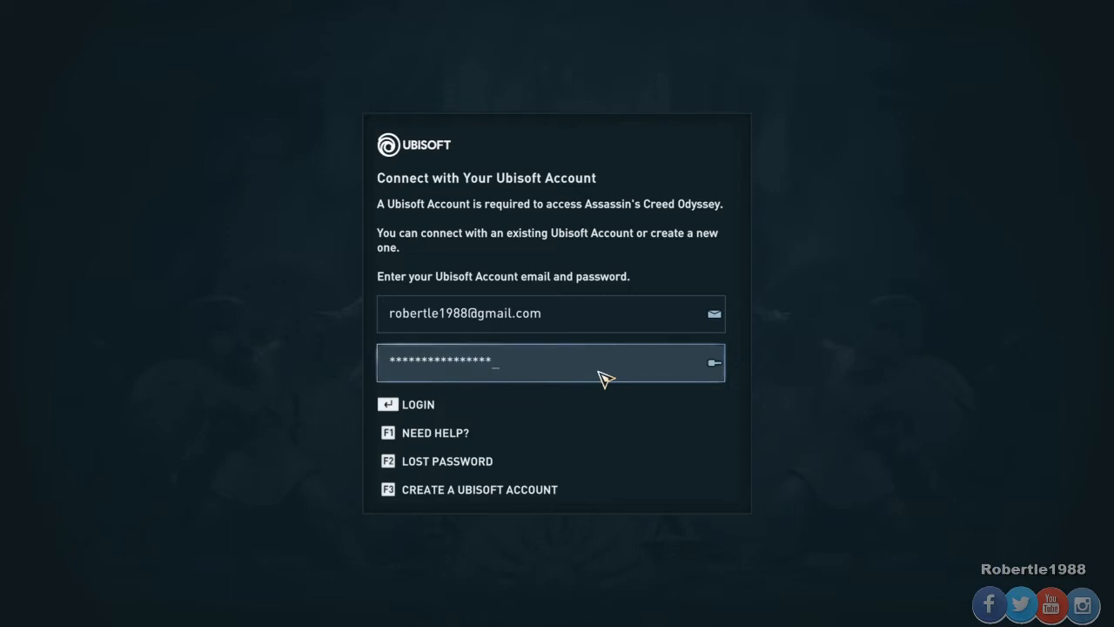
pyautogui.moveTo(812, 347)
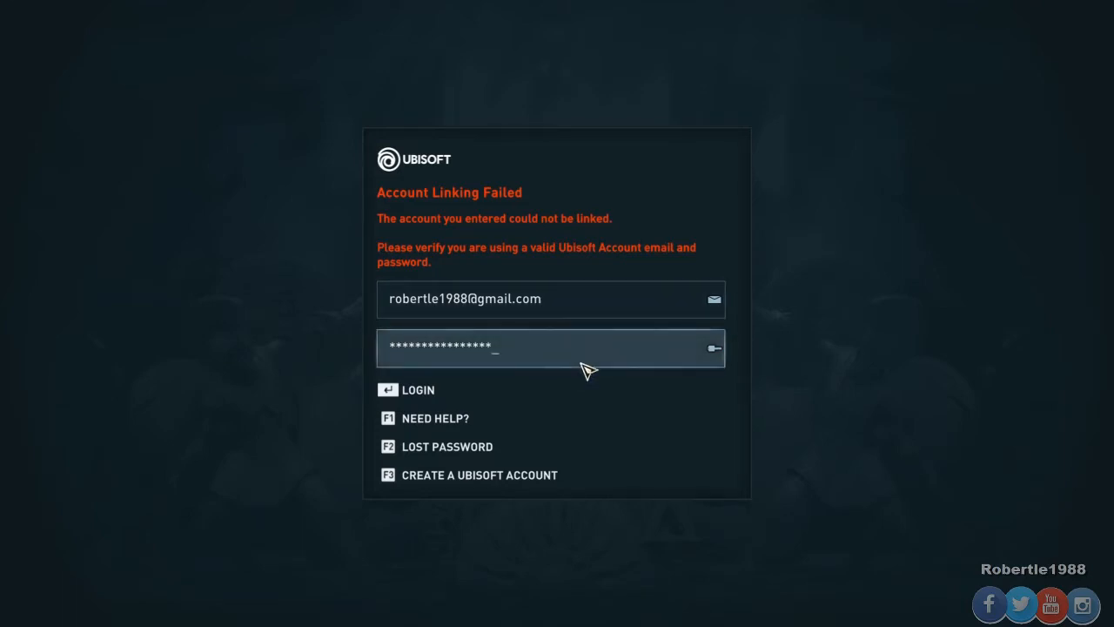
pyautogui.moveTo(711, 352)
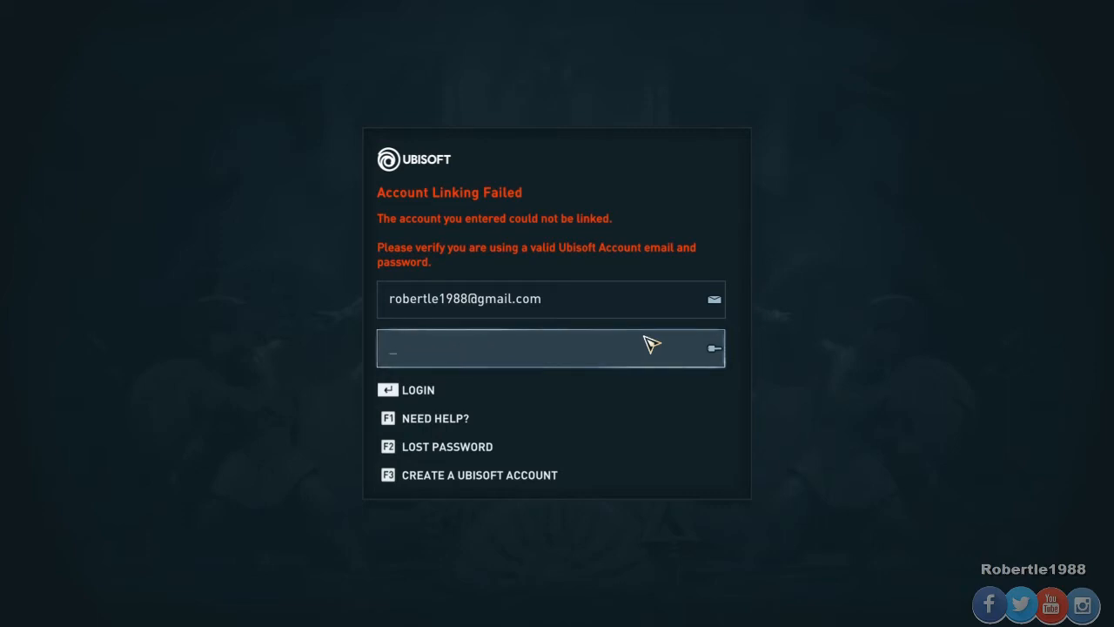
# - Type the Ubisoft password again after the Account Linking Failed message
pyautogui.write('*')
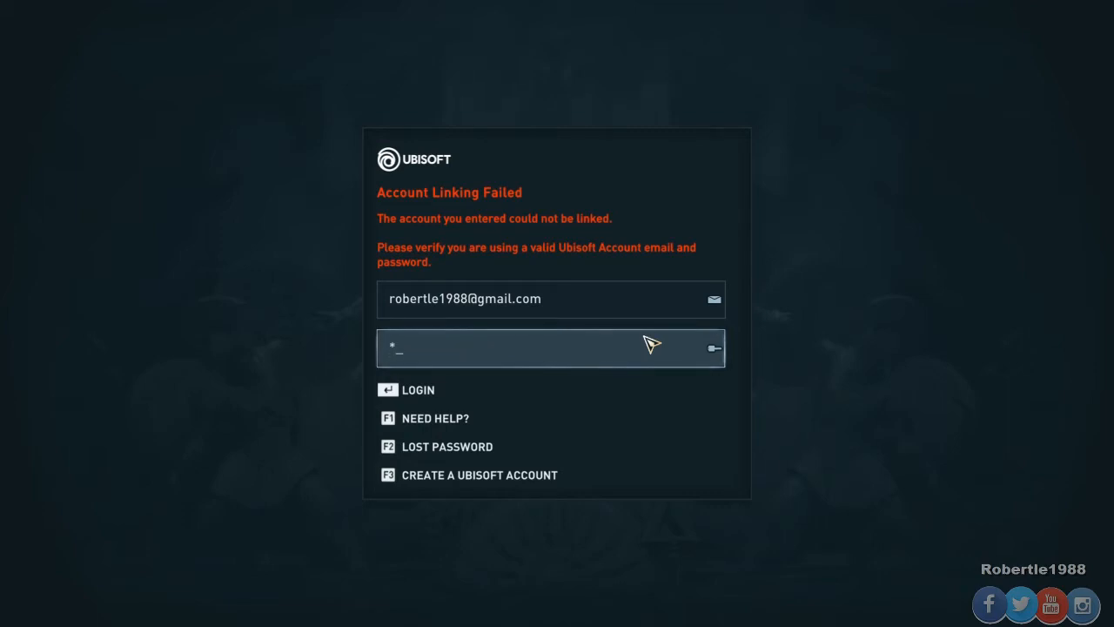
pyautogui.write('*')
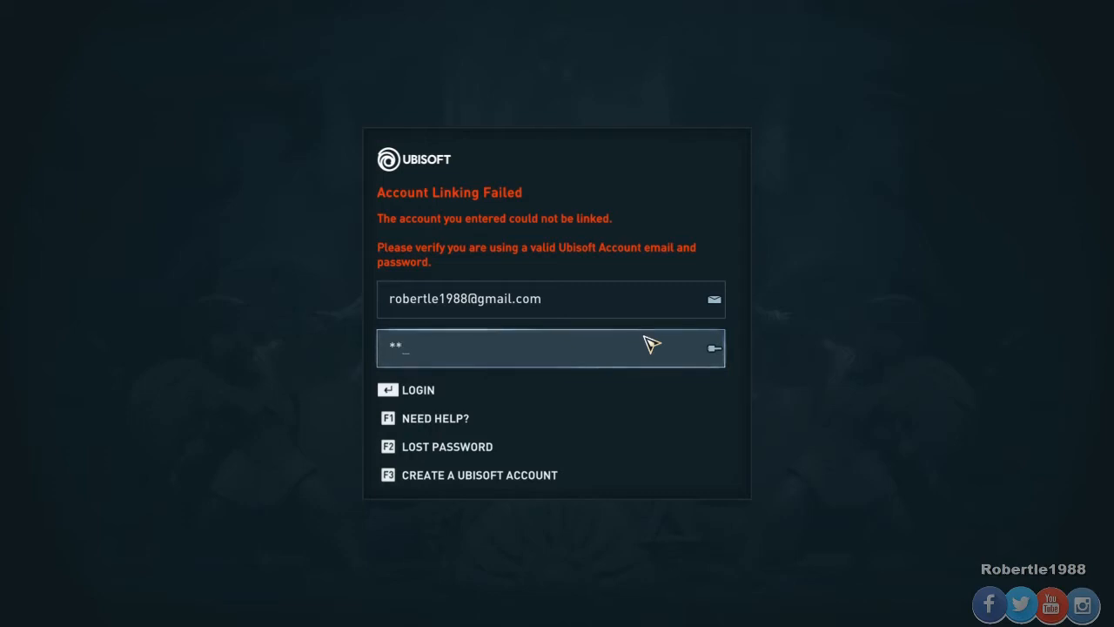
pyautogui.write('**')
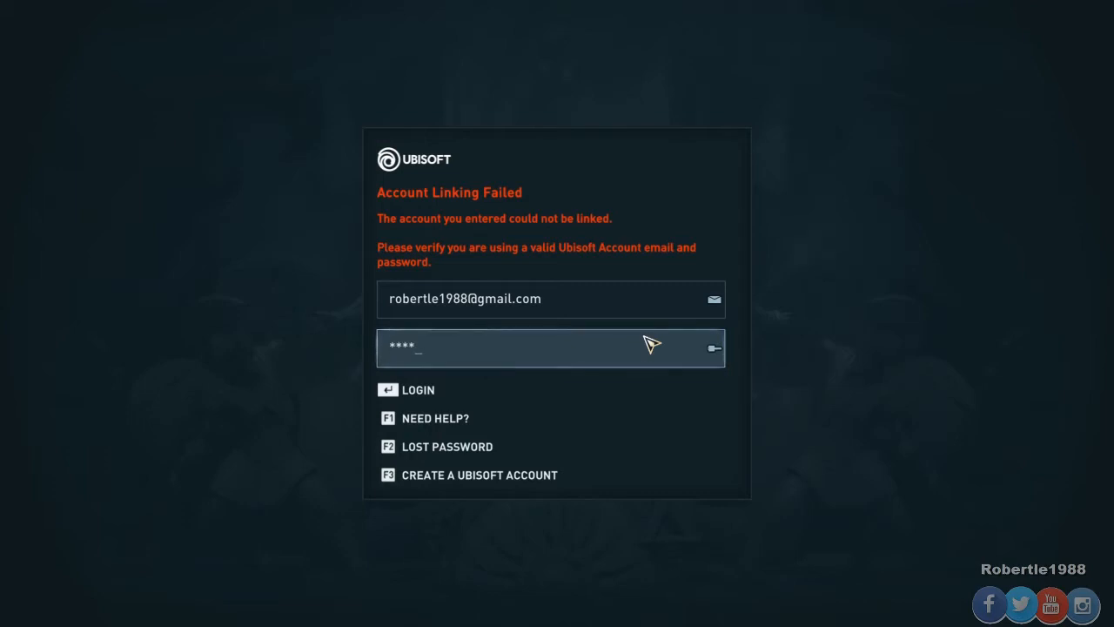
pyautogui.write('****')
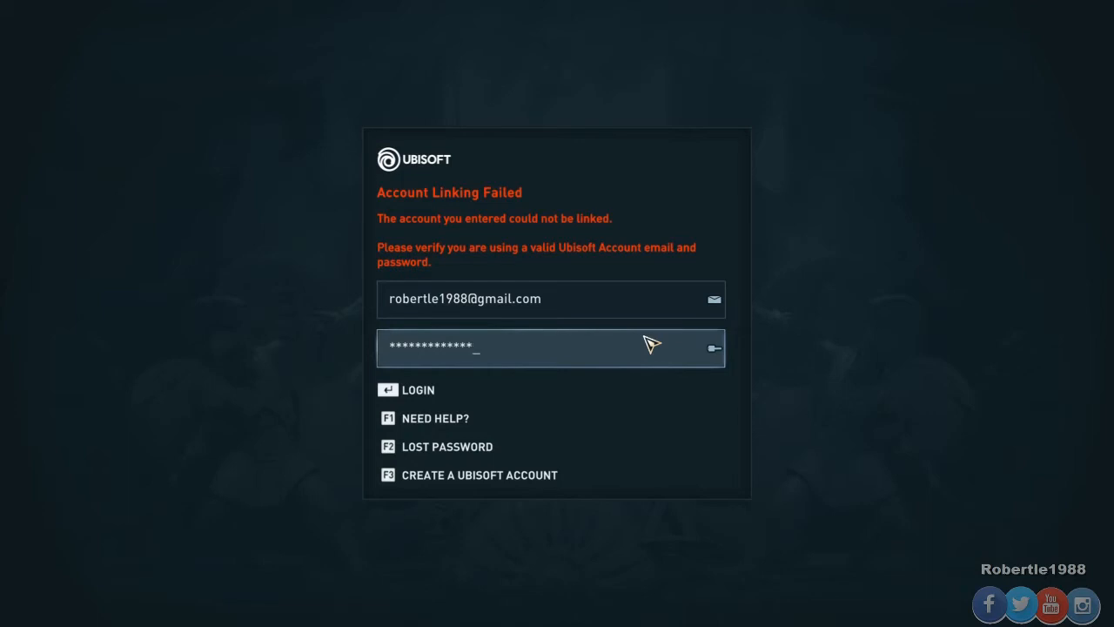
pyautogui.write('***')
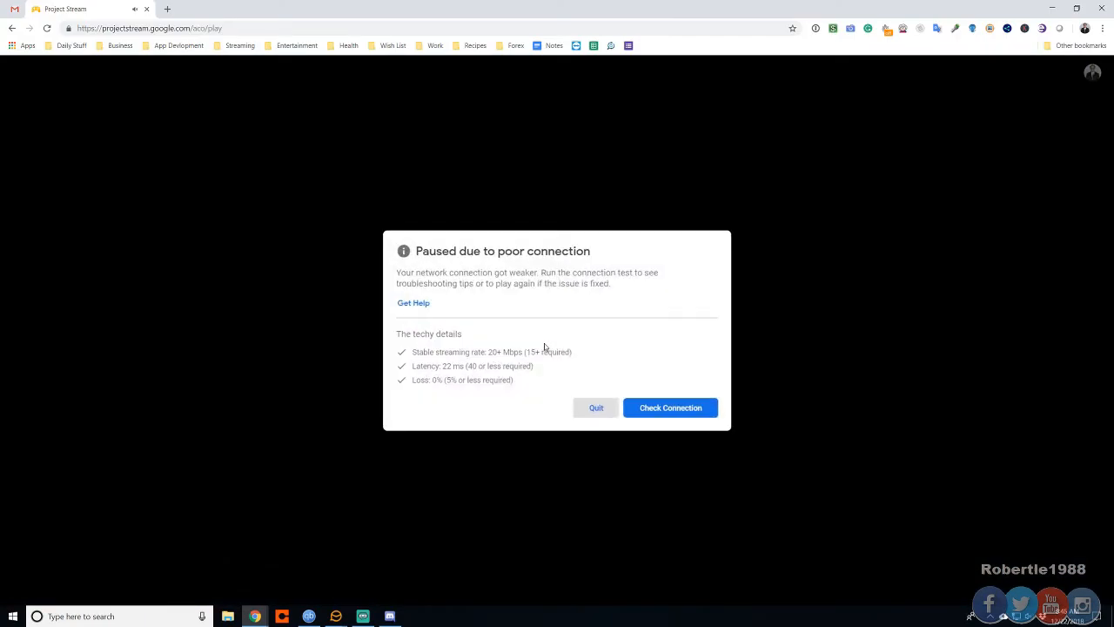
# - Quit the stream paused for poor connection and relaunch with PLAY MORE
pyautogui.click(595, 408)
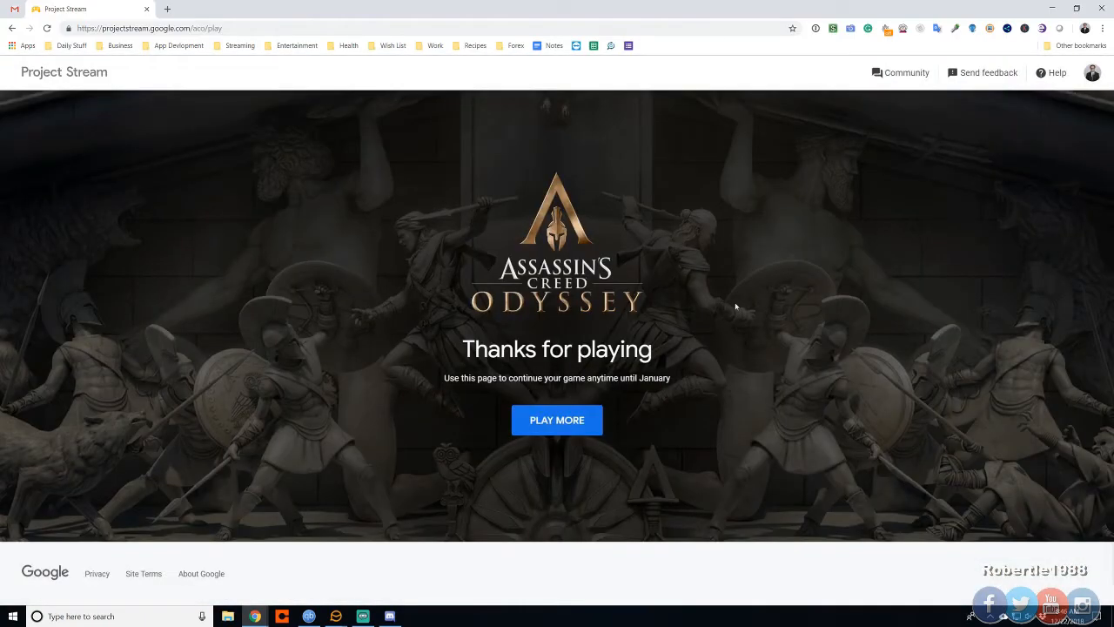
pyautogui.moveTo(660, 270)
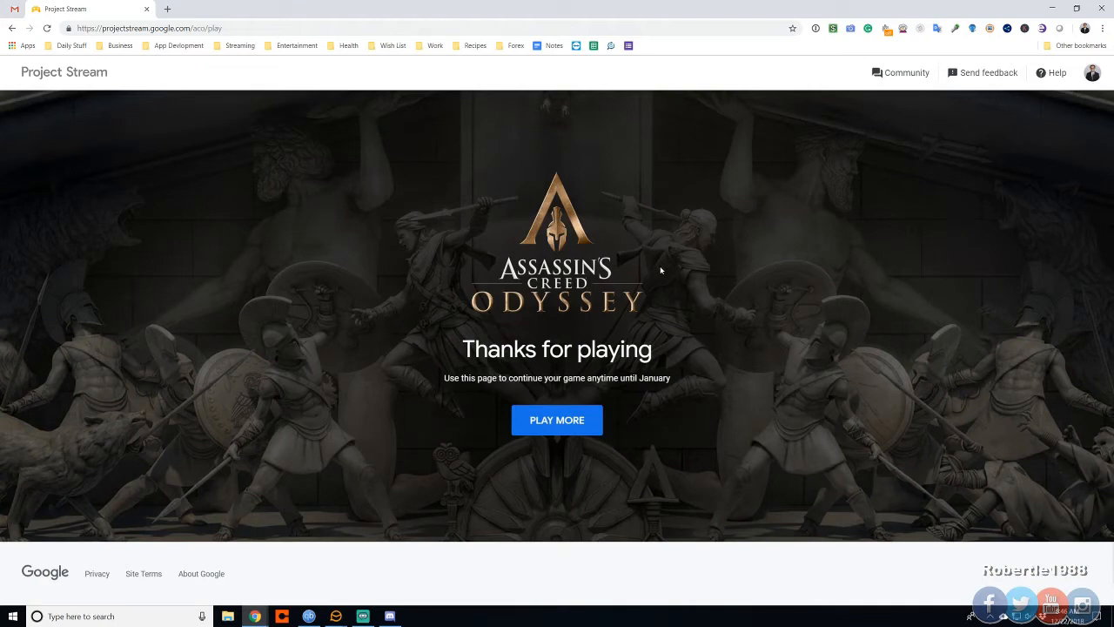
pyautogui.moveTo(287, 320)
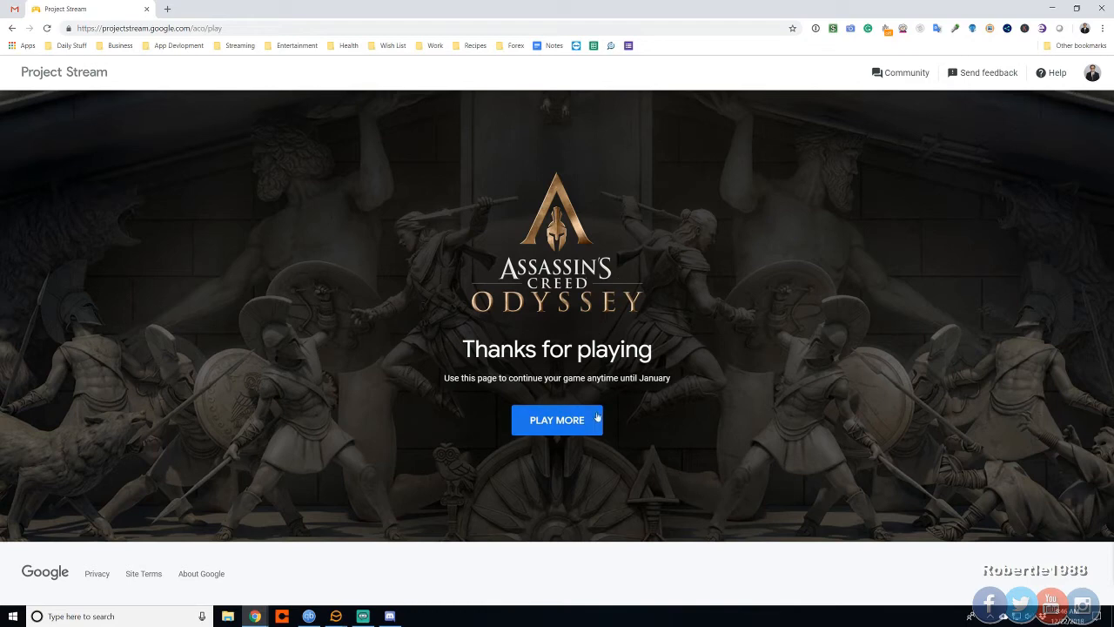
pyautogui.click(557, 420)
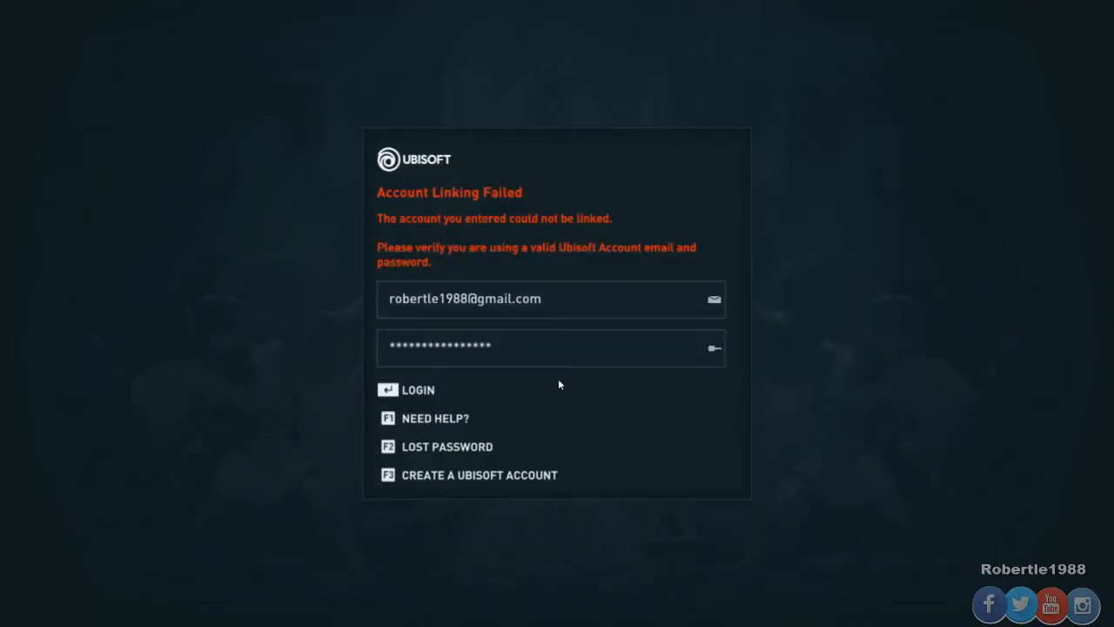
# - Retype the password in the Ubisoft login password field
pyautogui.click(550, 348)
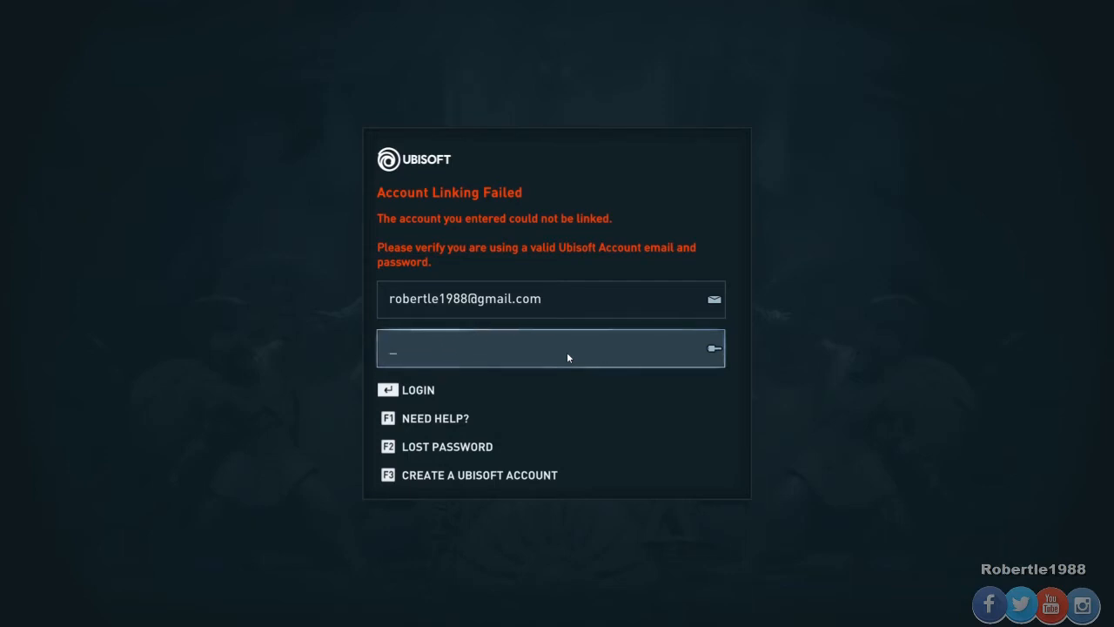
pyautogui.write('**')
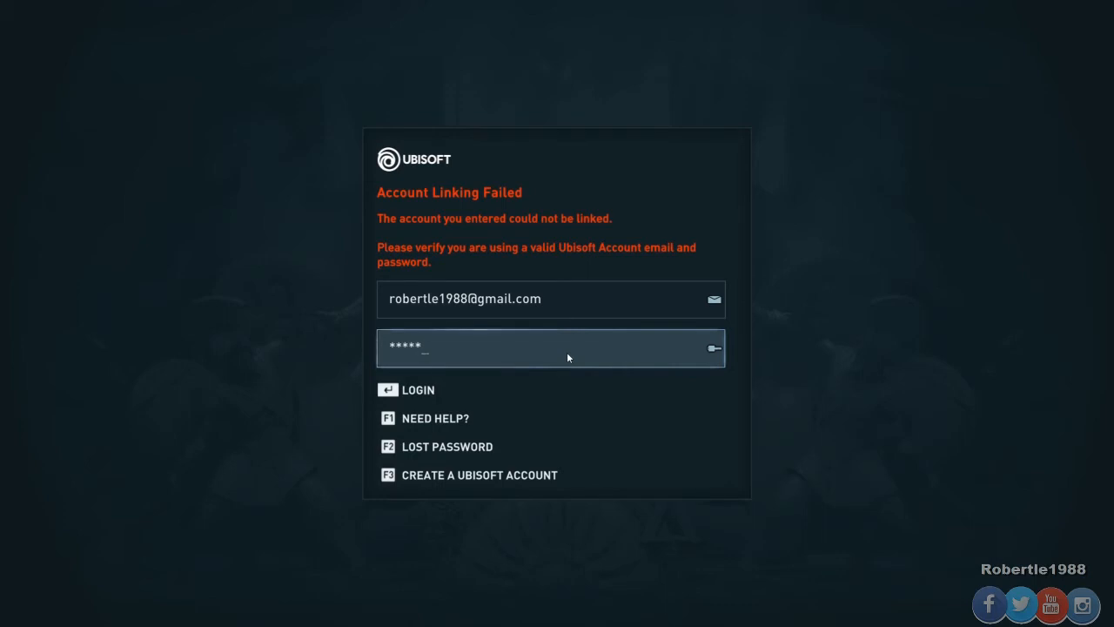
pyautogui.write('****')
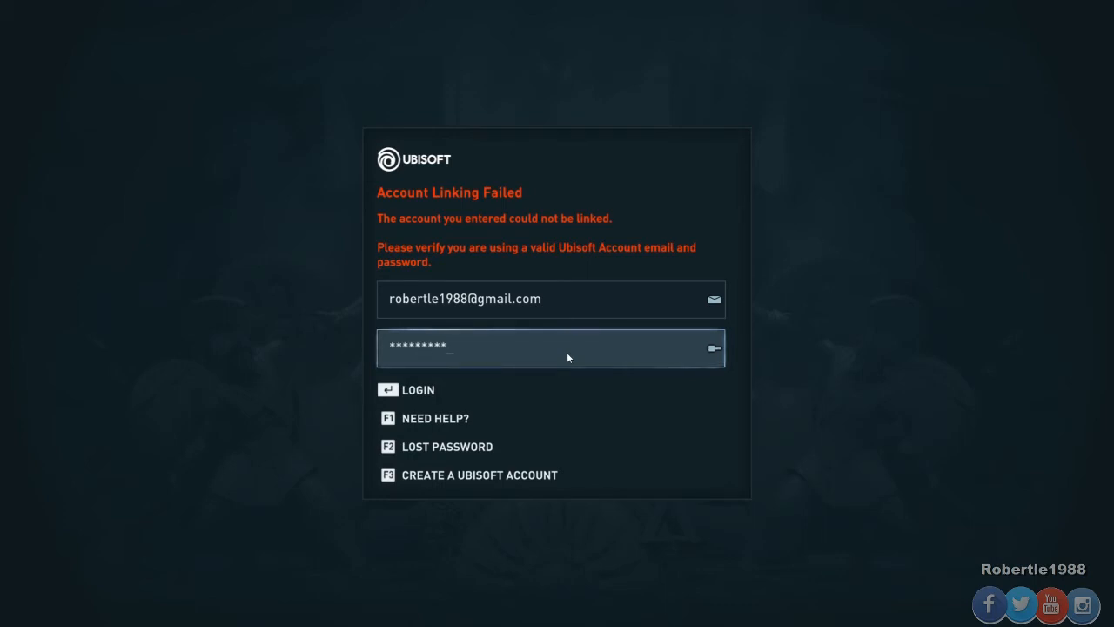
pyautogui.write('**')
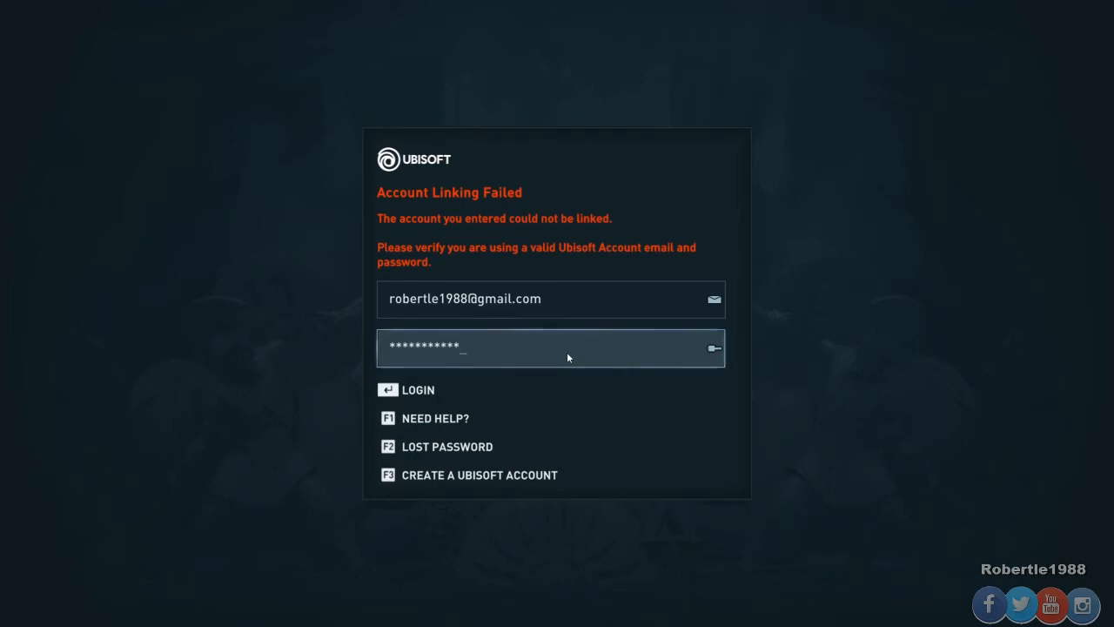
pyautogui.write('***')
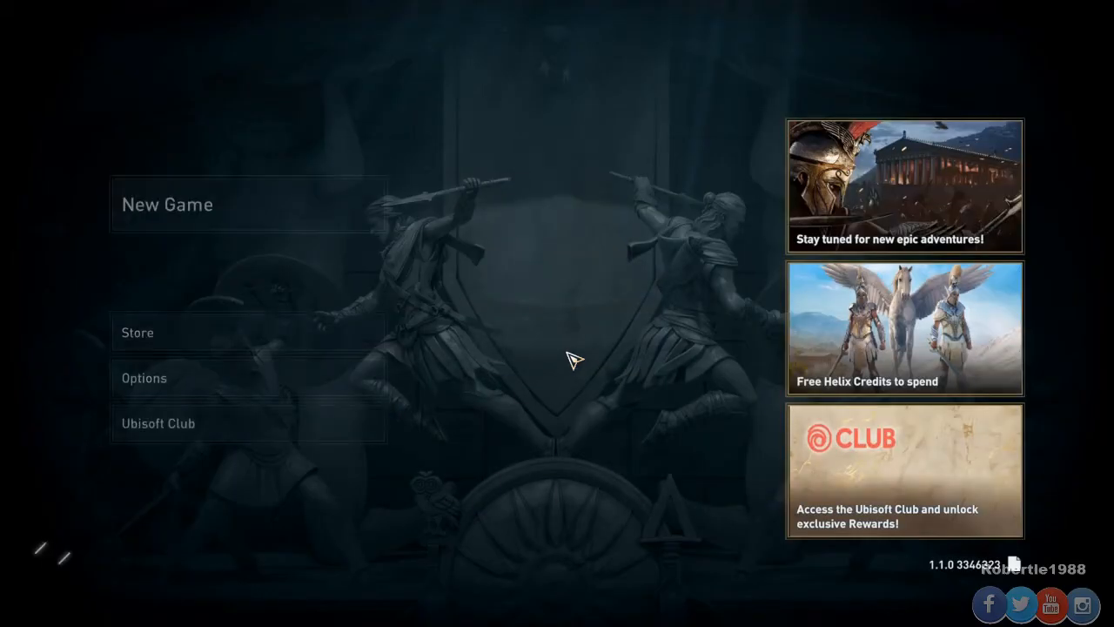
pyautogui.moveTo(513, 385)
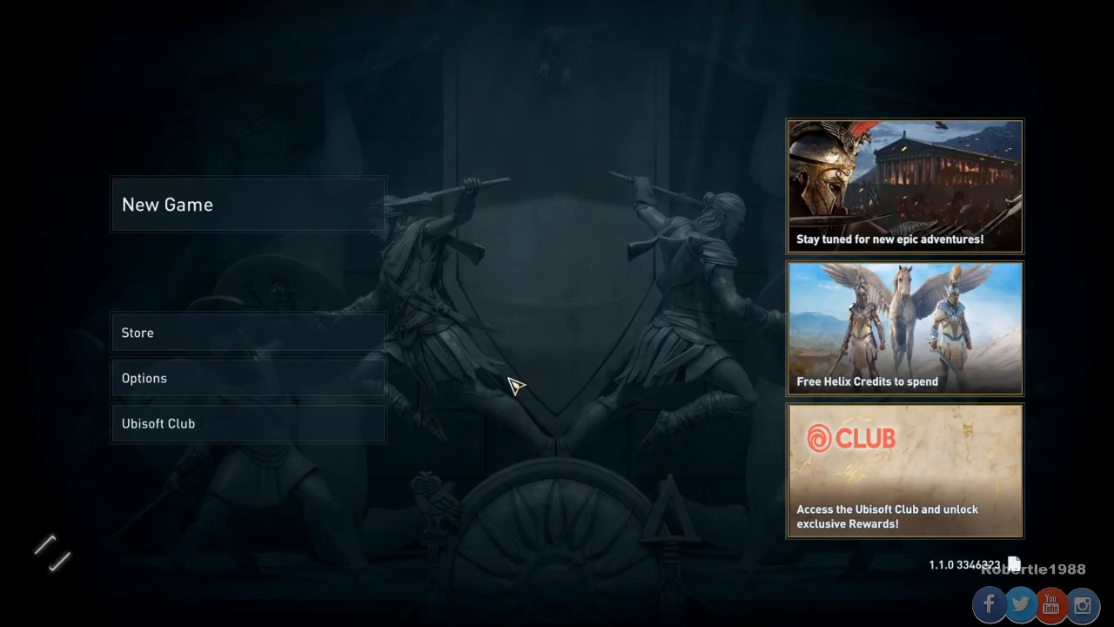
pyautogui.moveTo(420, 386)
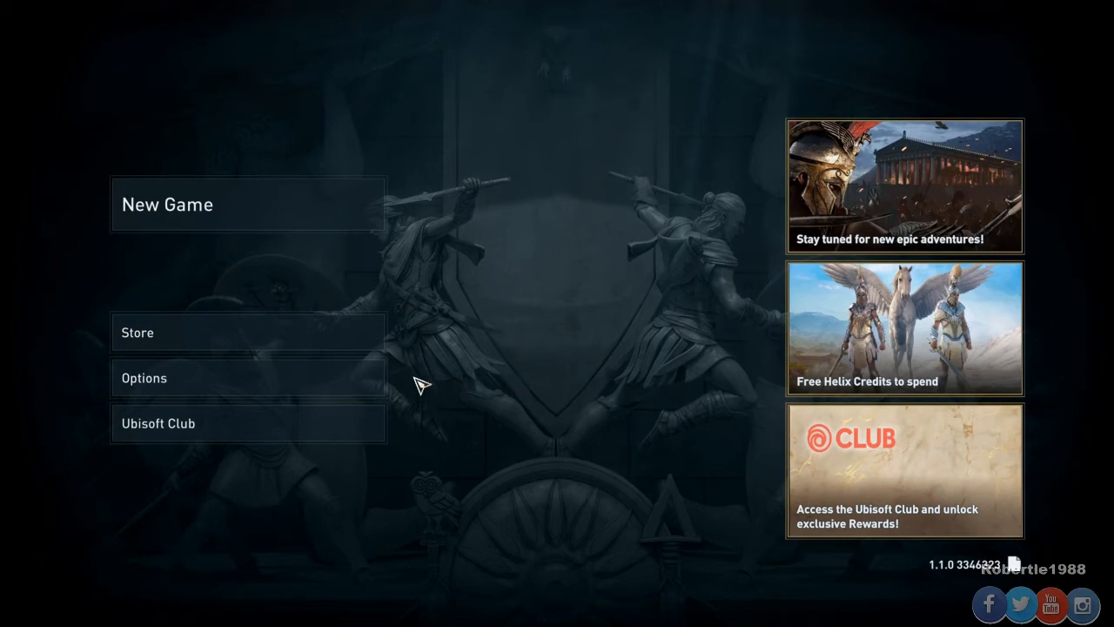
pyautogui.moveTo(438, 420)
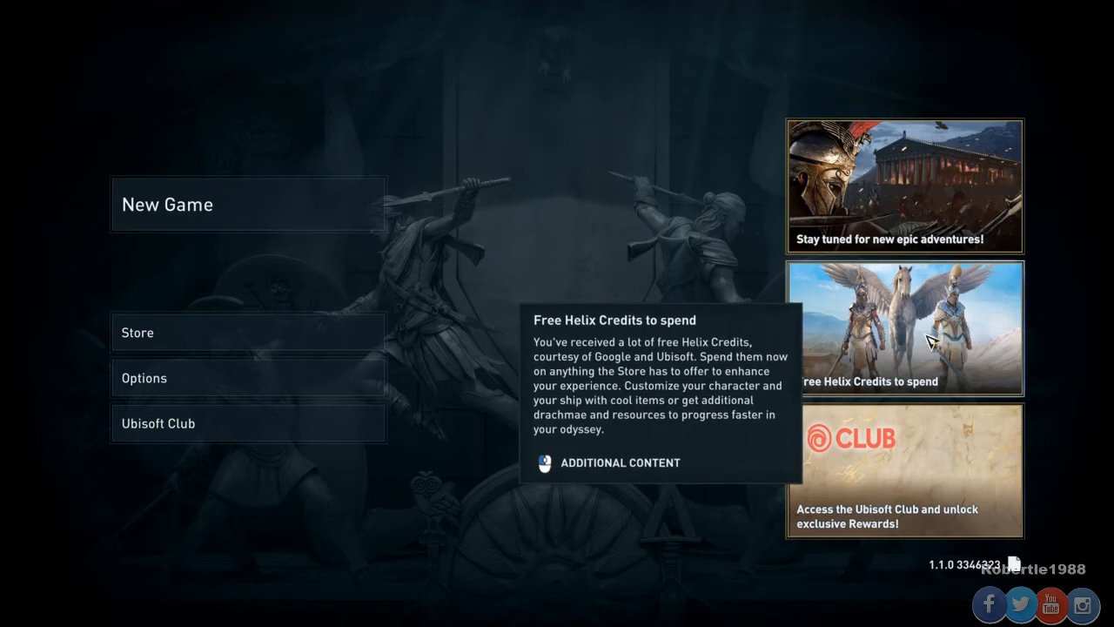
# - Open the 'Free Helix Credits to spend' tile from the game's main menu
pyautogui.click(904, 327)
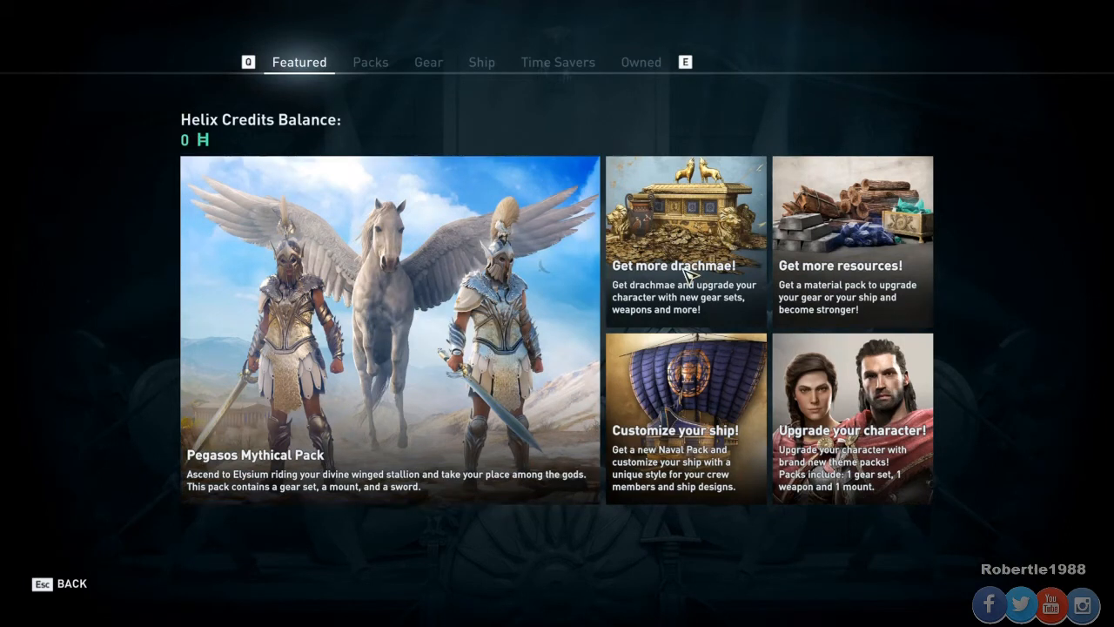
pyautogui.moveTo(831, 382)
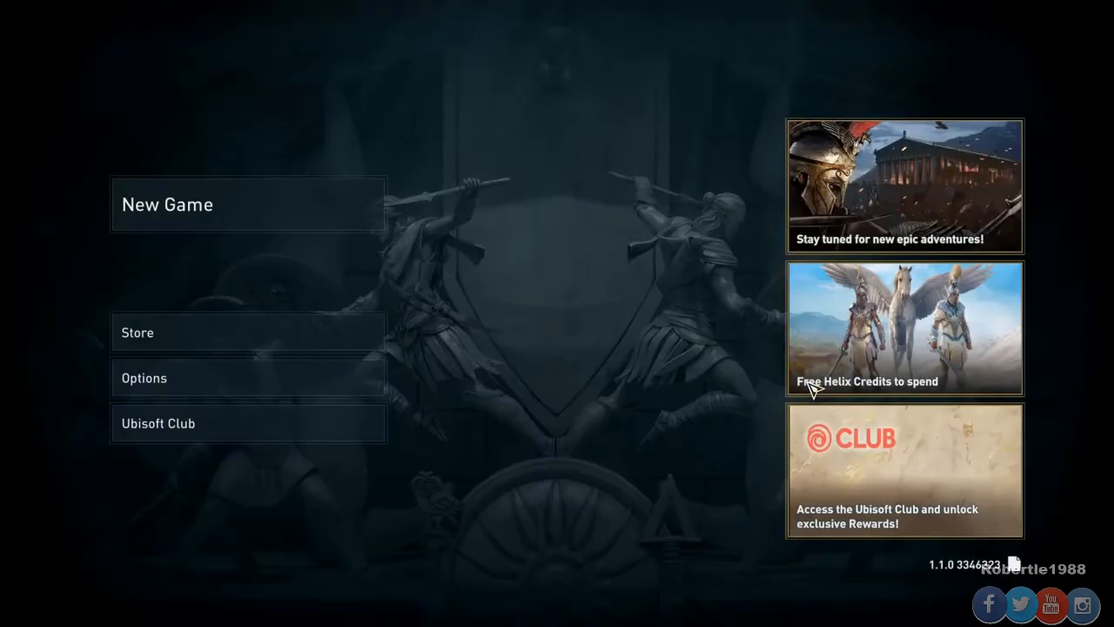
pyautogui.moveTo(905, 329)
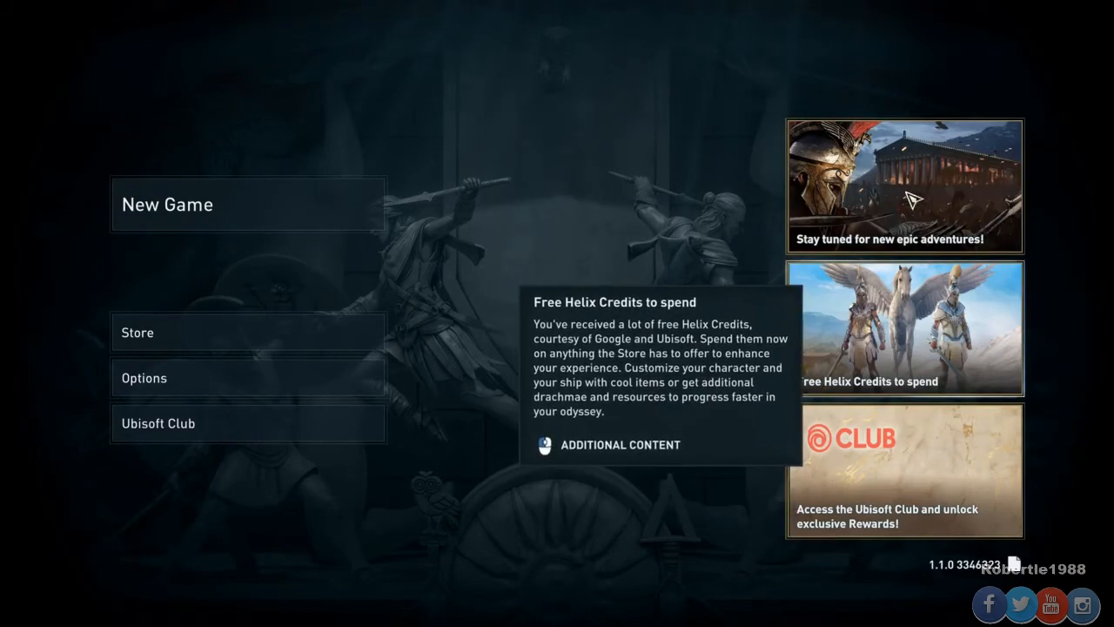
pyautogui.moveTo(596, 455)
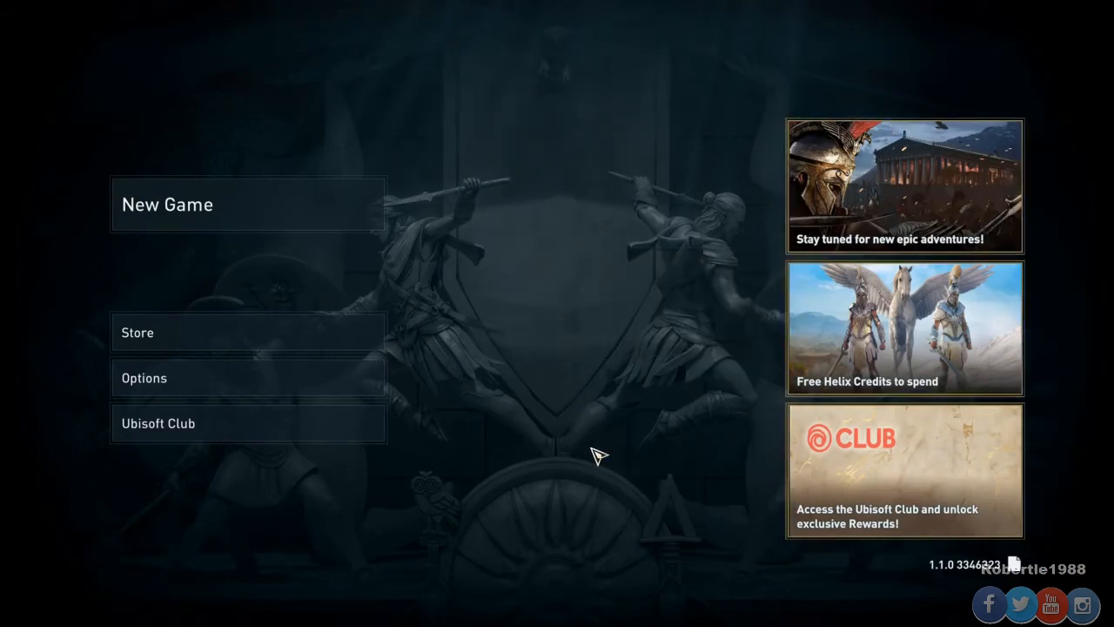
pyautogui.moveTo(626, 454)
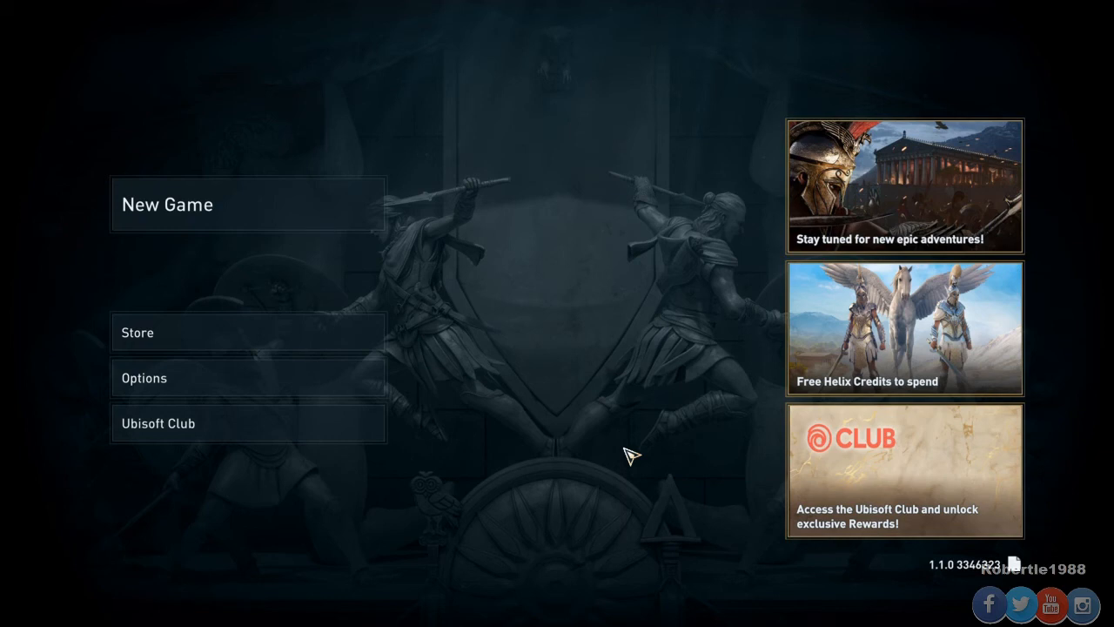
pyautogui.moveTo(637, 460)
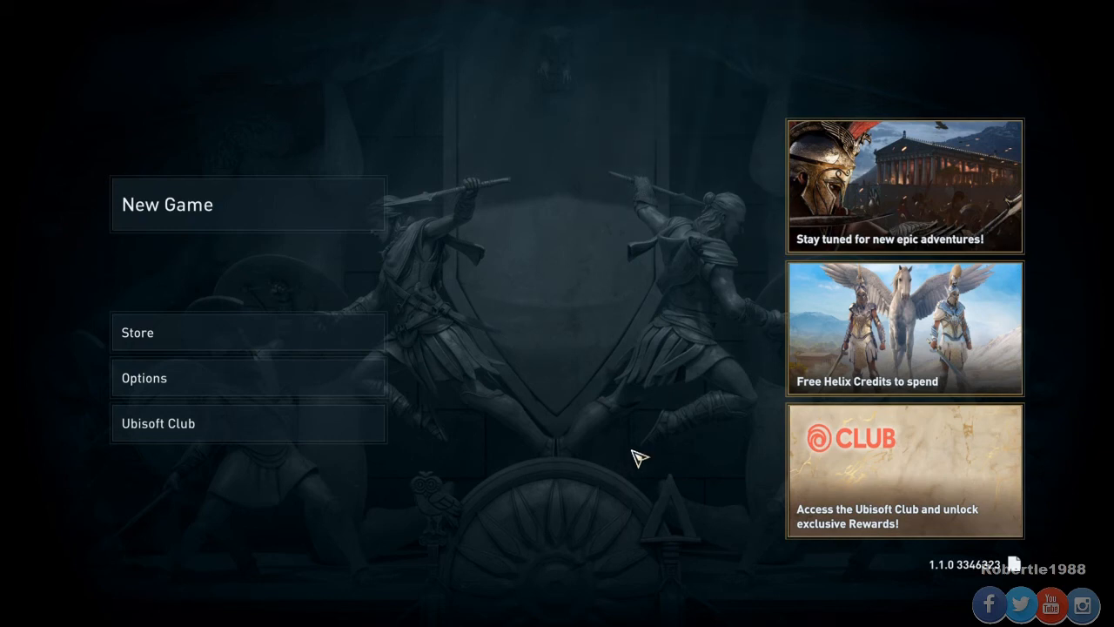
pyautogui.moveTo(628, 442)
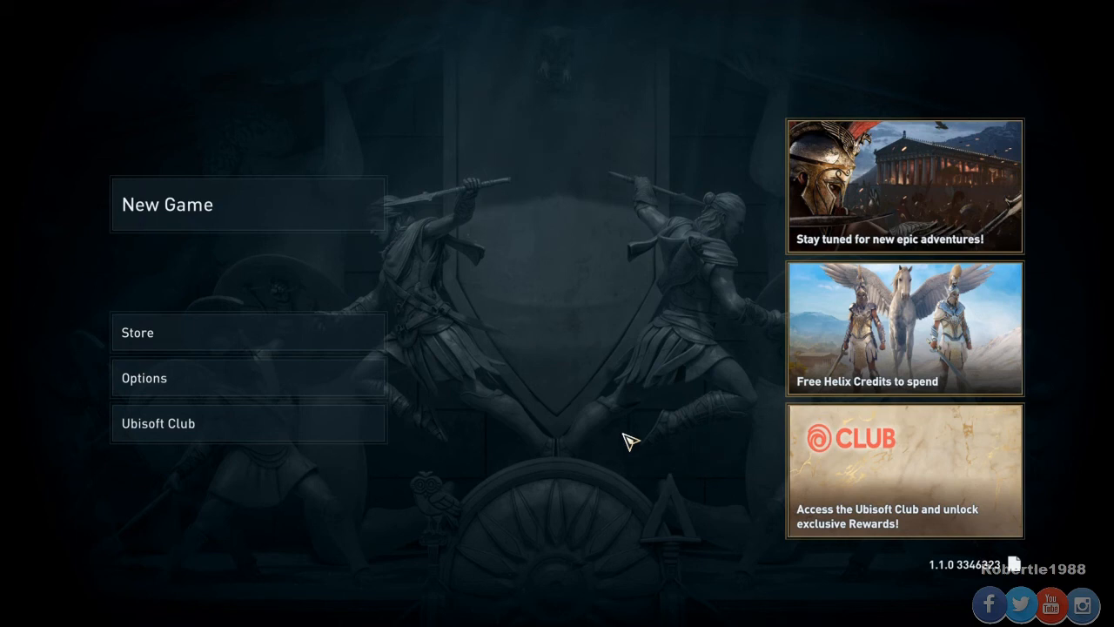
pyautogui.moveTo(609, 540)
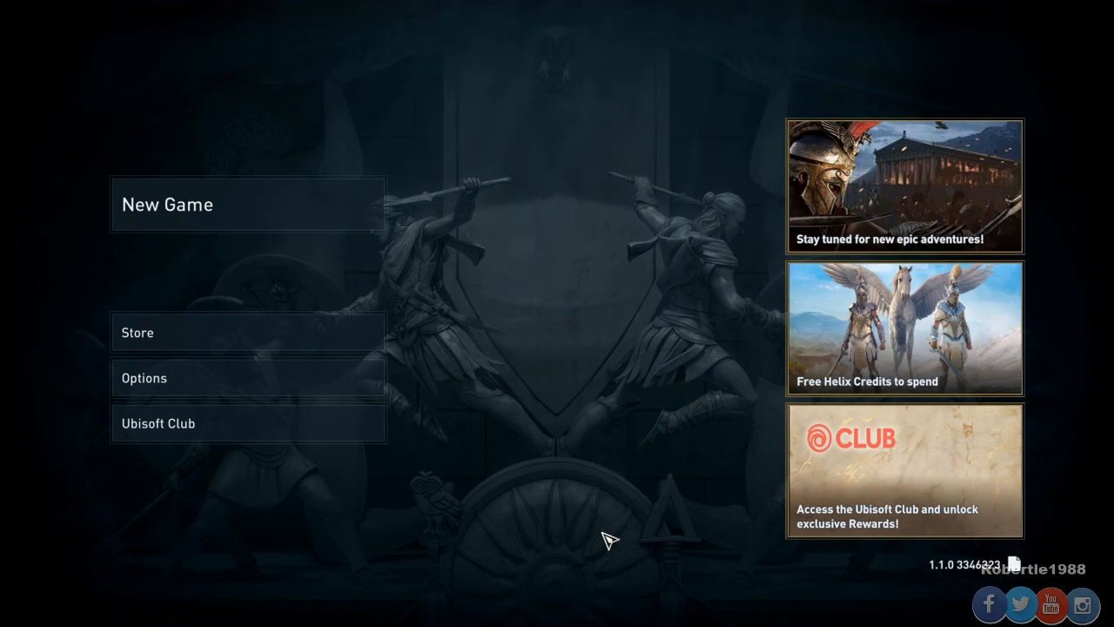
pyautogui.moveTo(639, 520)
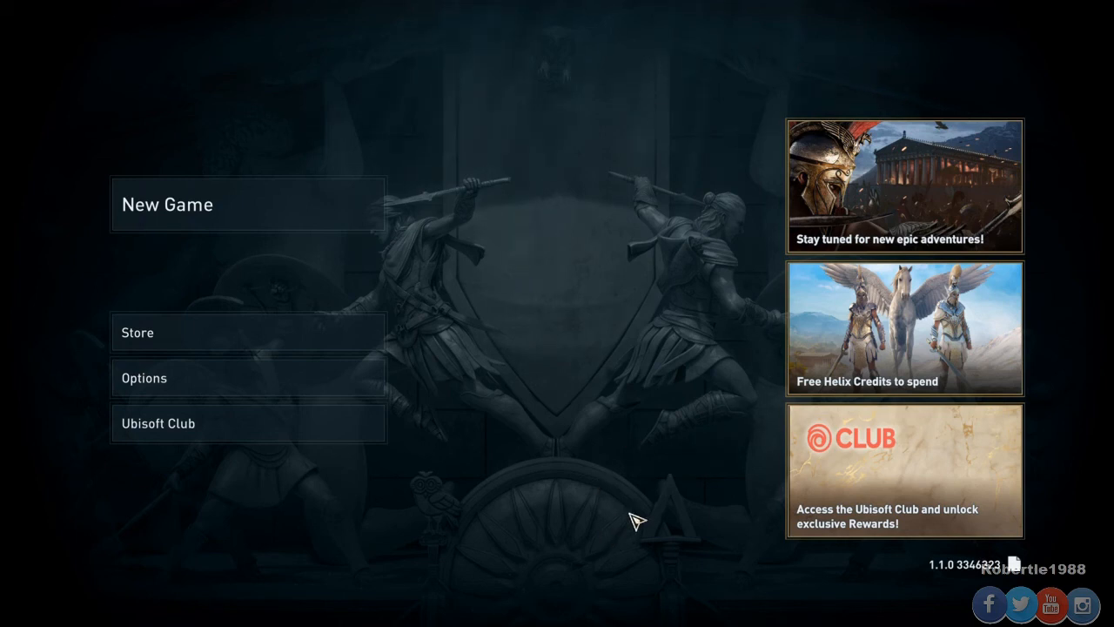